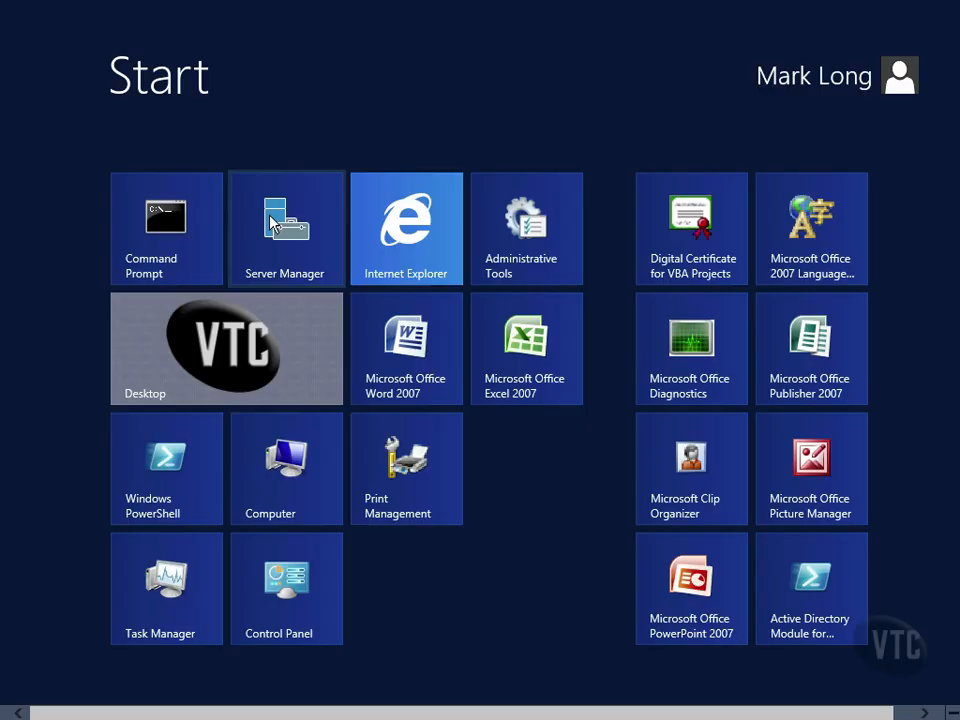
- Launch Server Manager from the Start screen tile to show its Dashboard
click(284, 228)
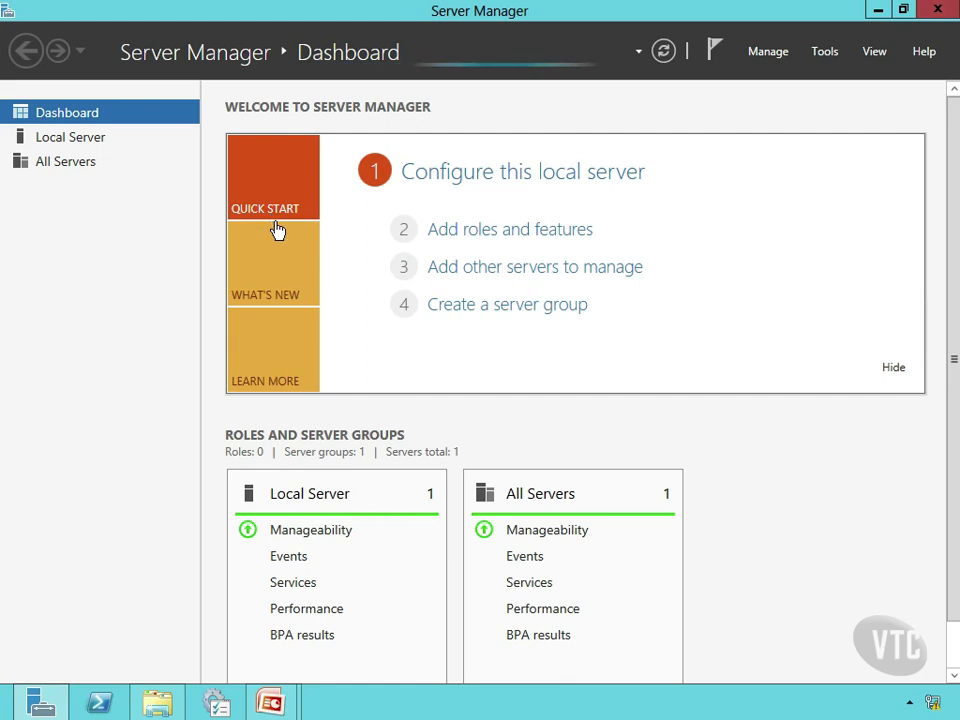
mouse_move(350, 260)
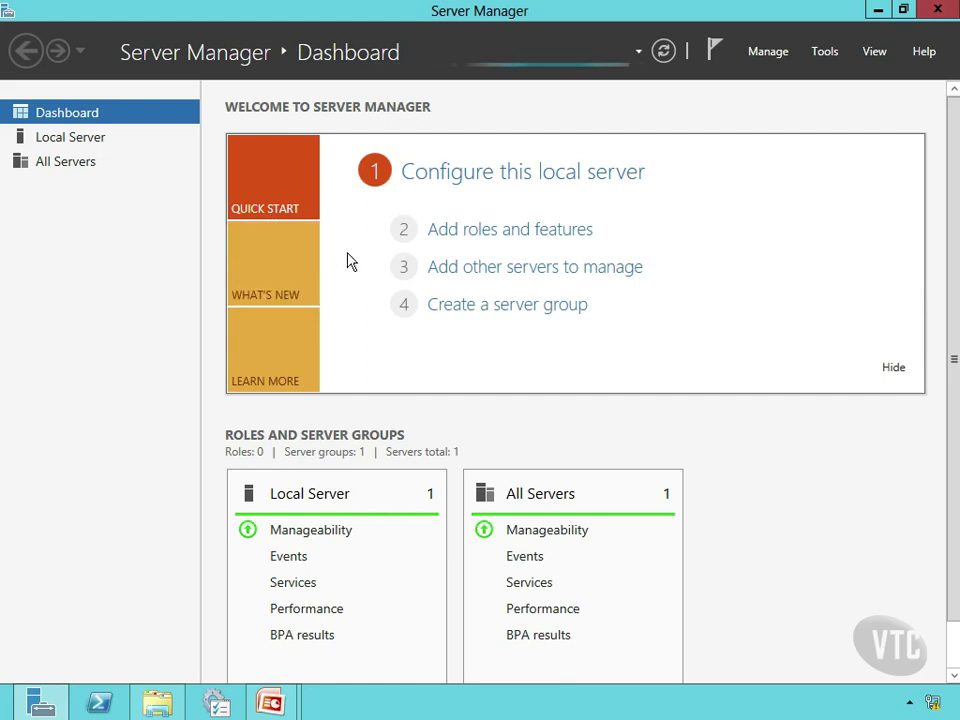
mouse_move(100, 112)
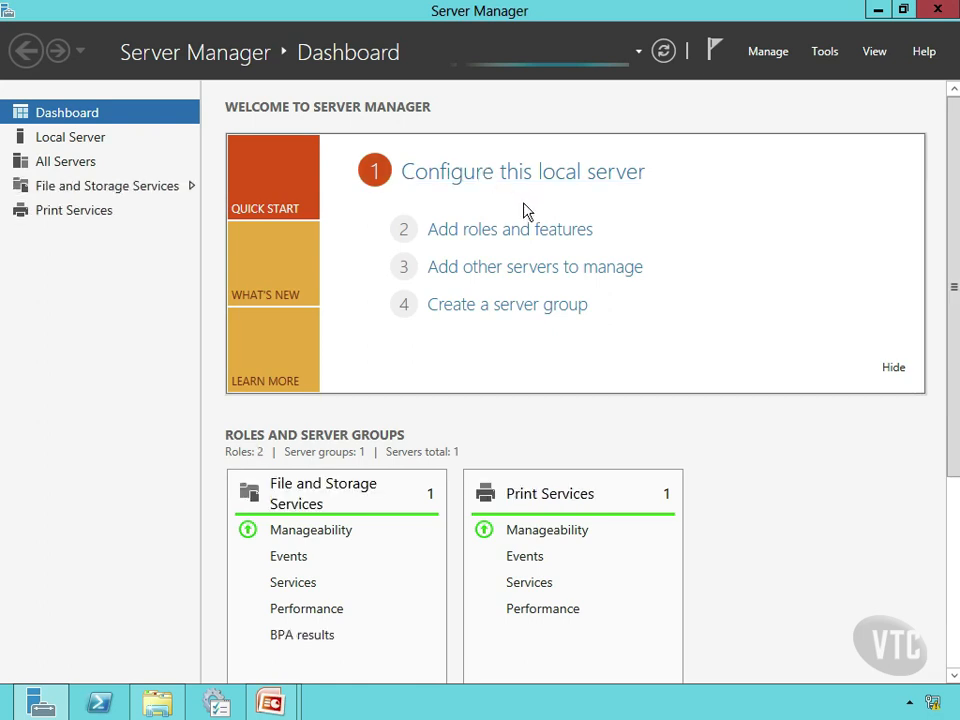
mouse_move(510, 228)
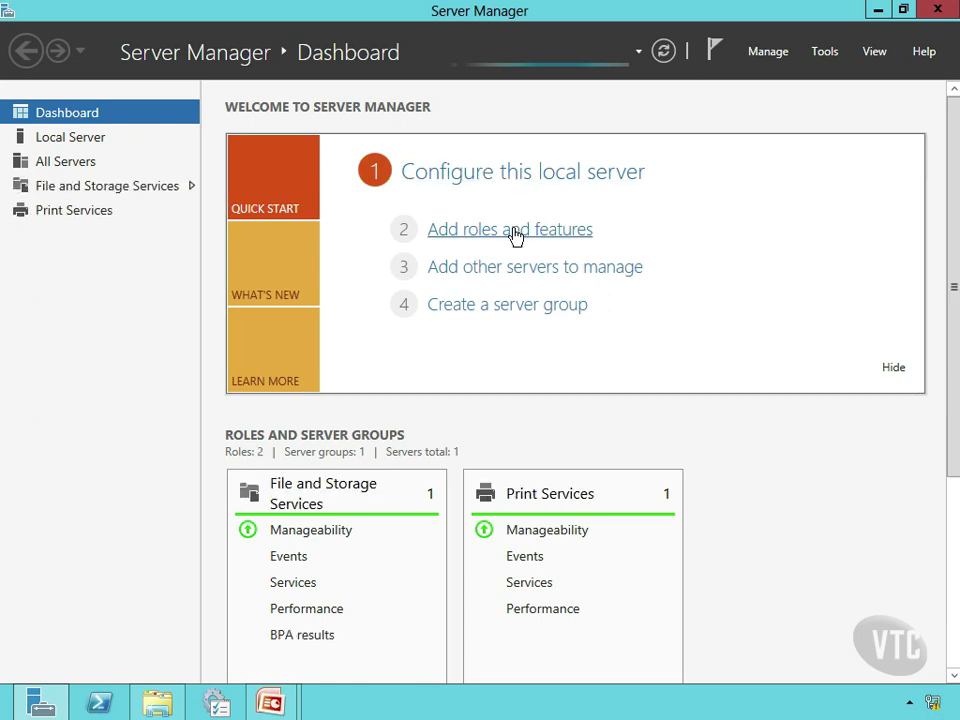
mouse_move(518, 180)
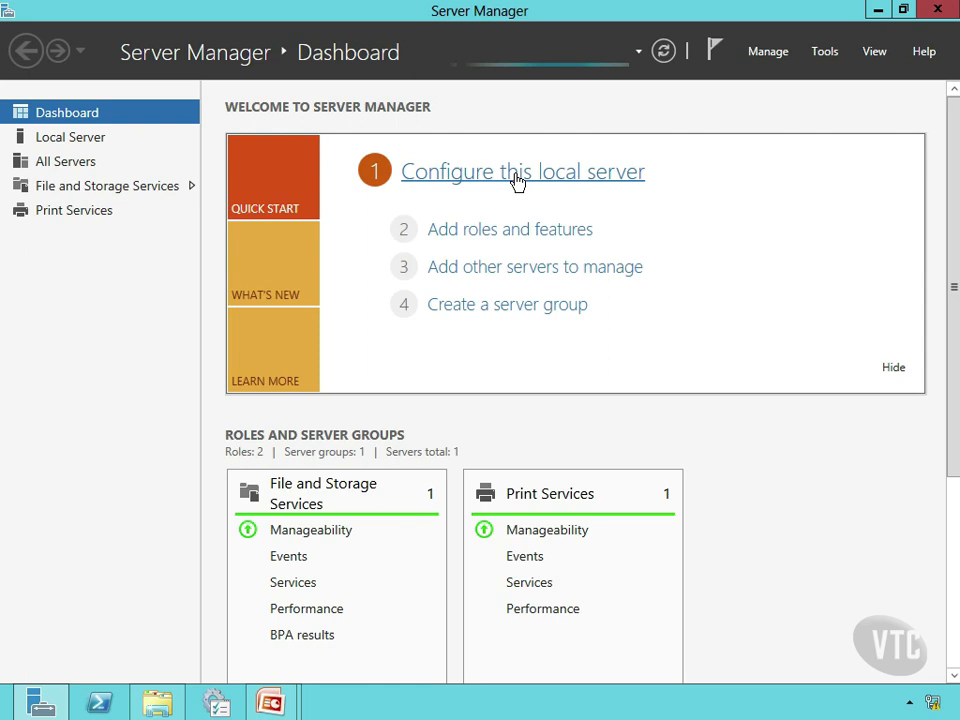
mouse_move(510, 228)
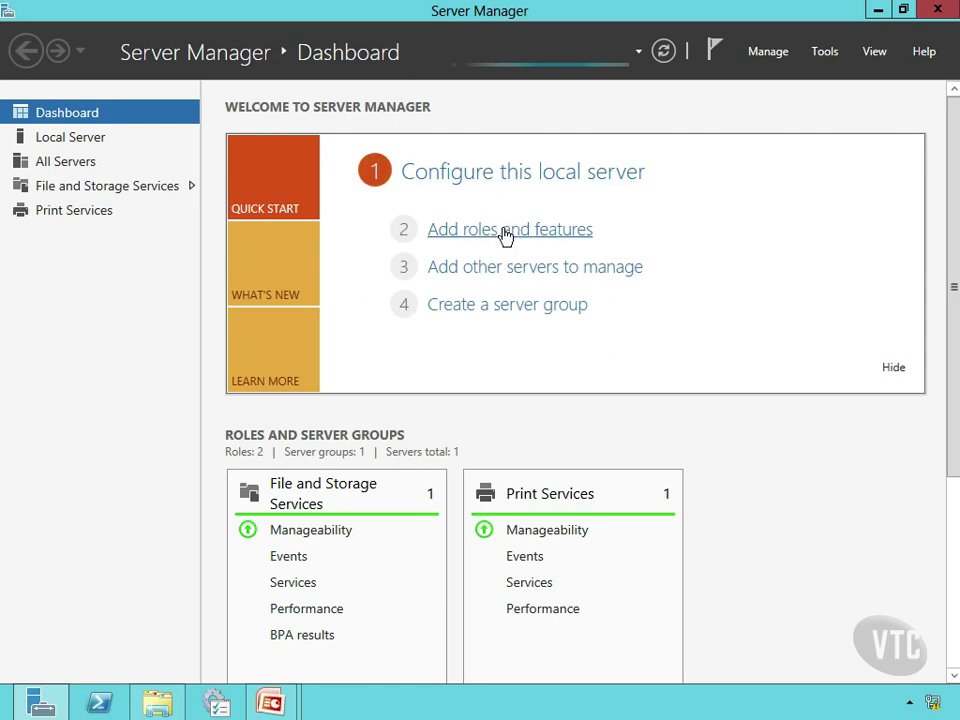
- Start the Add Roles and Features Wizard from the dashboard, then close it again
click(510, 228)
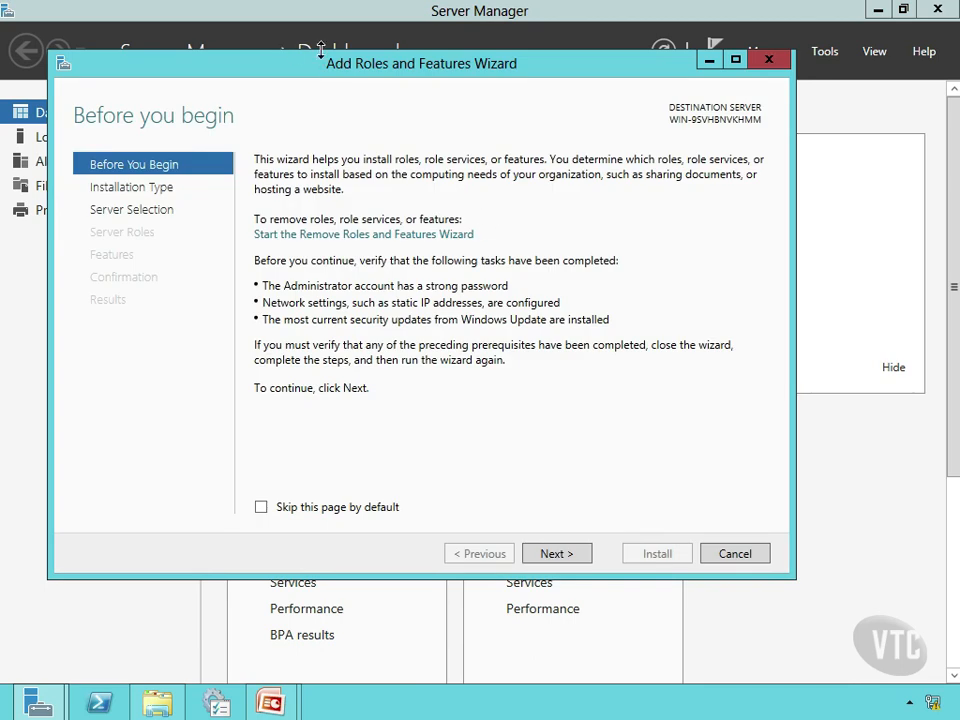
mouse_move(724, 494)
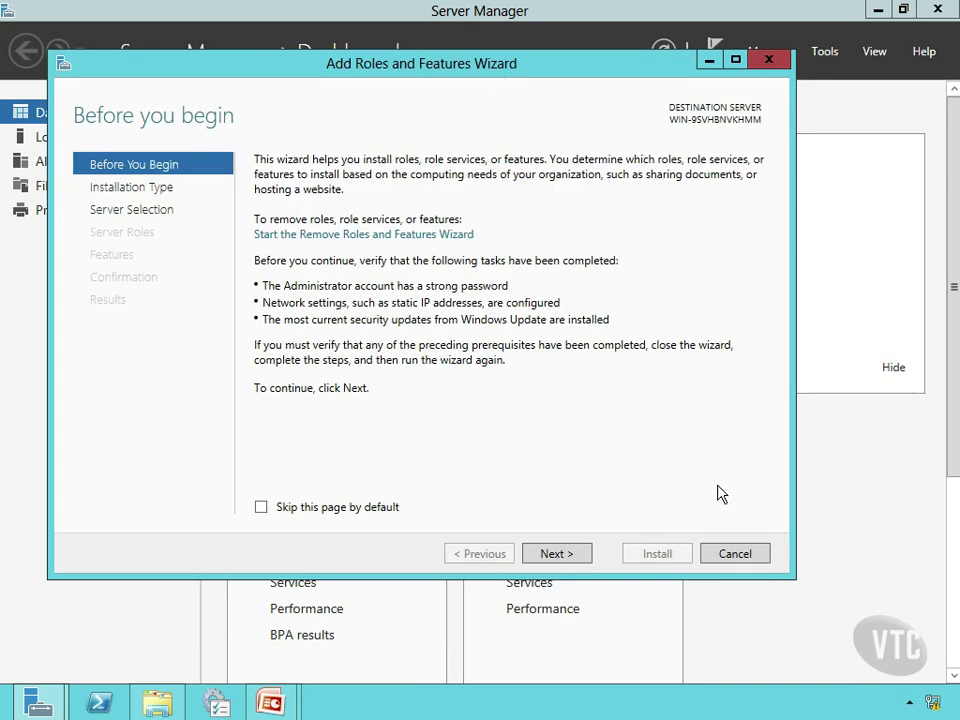
click(736, 552)
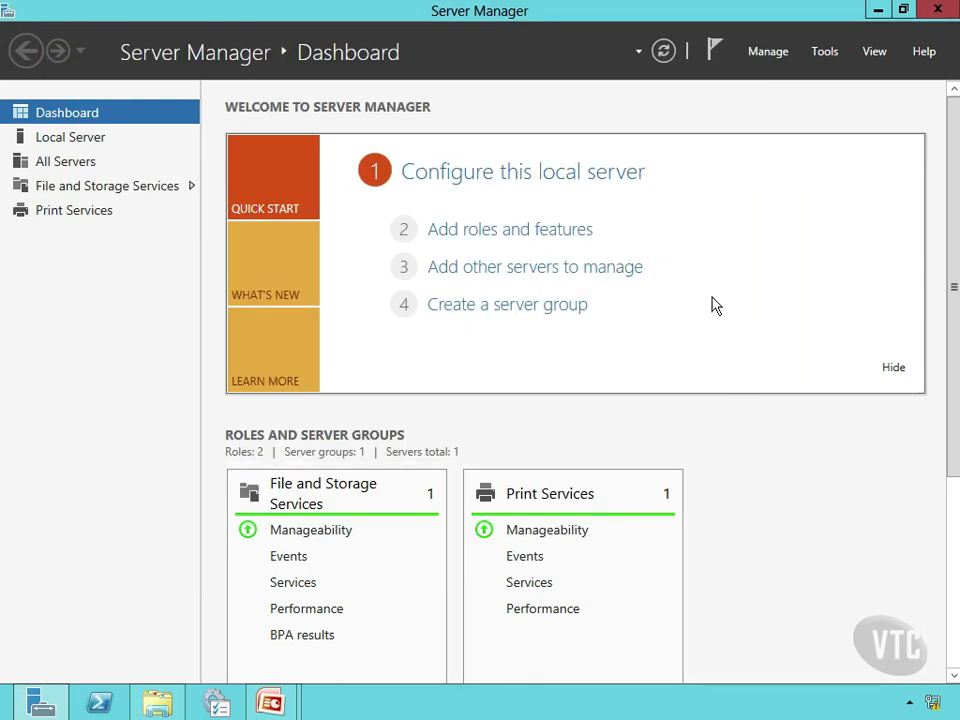
mouse_move(296, 492)
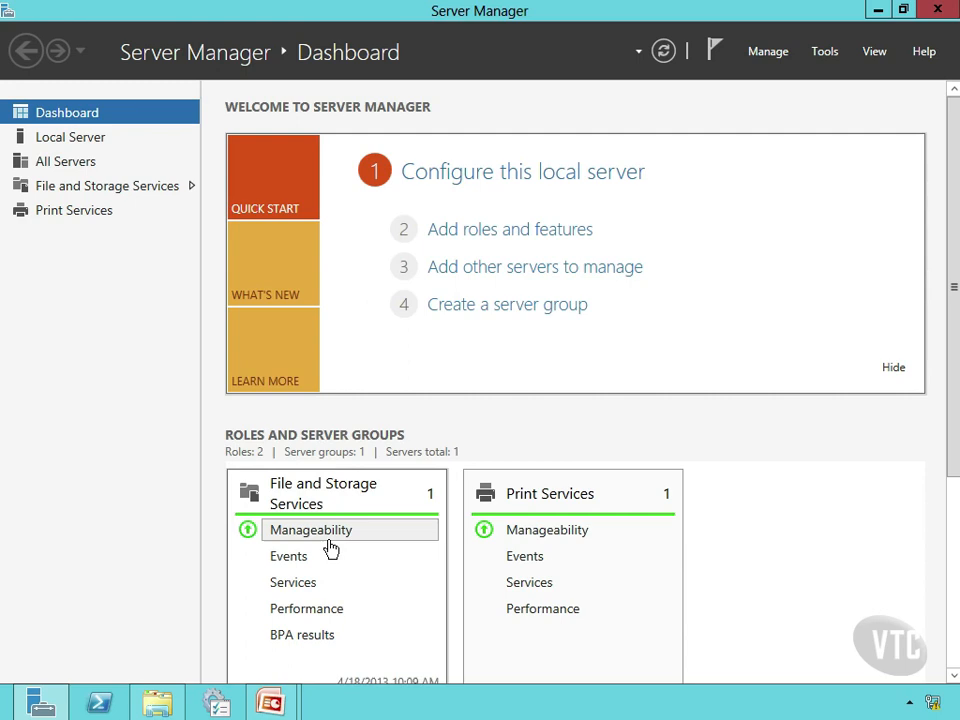
mouse_move(610, 546)
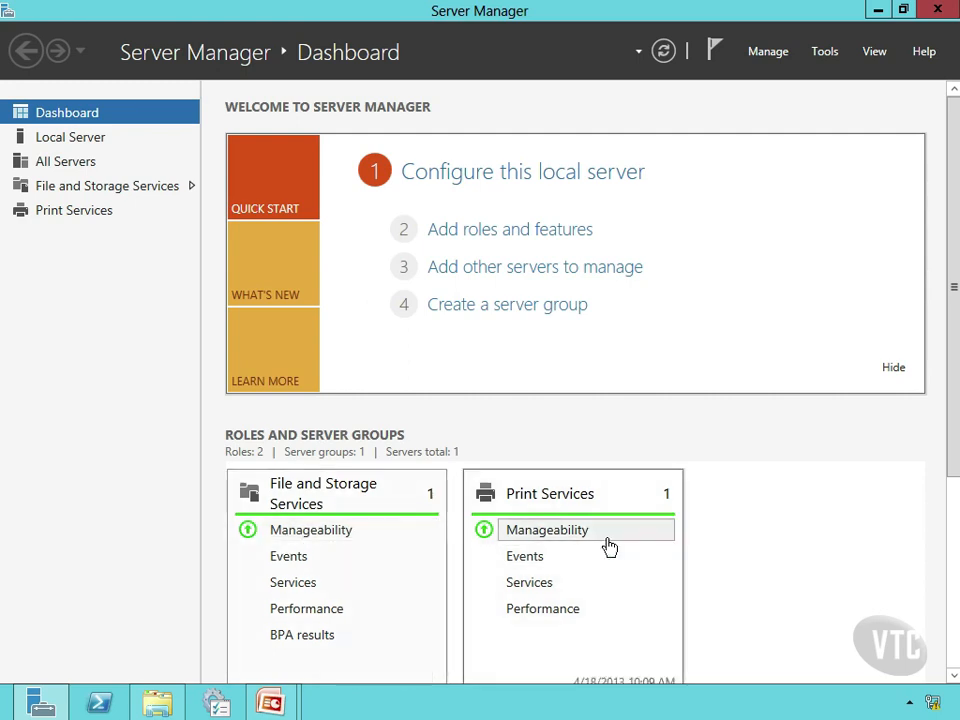
mouse_move(512, 516)
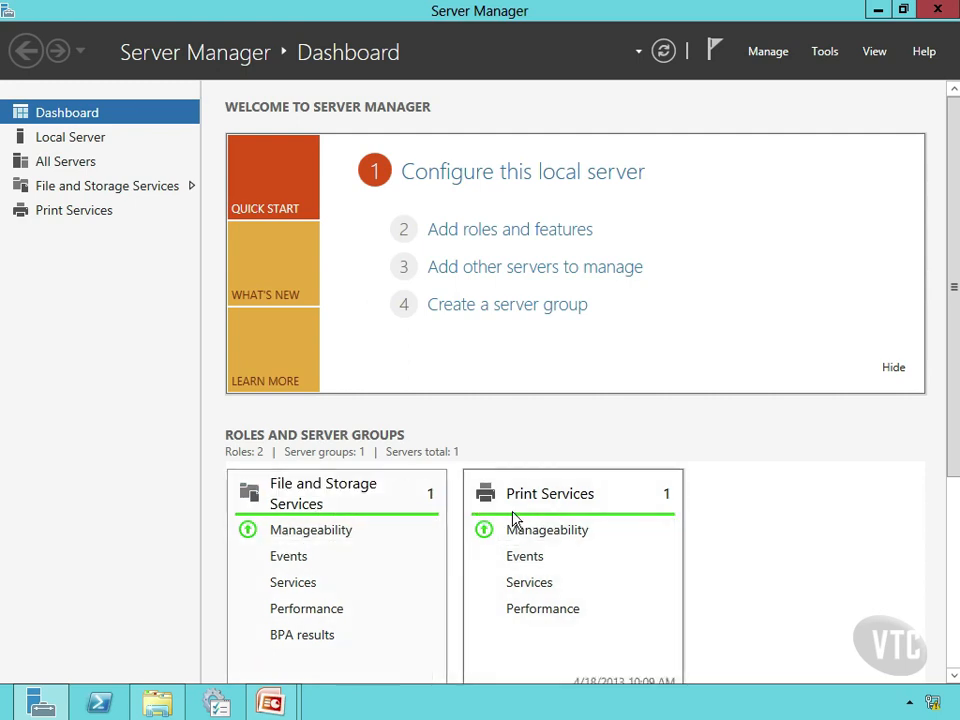
mouse_move(616, 444)
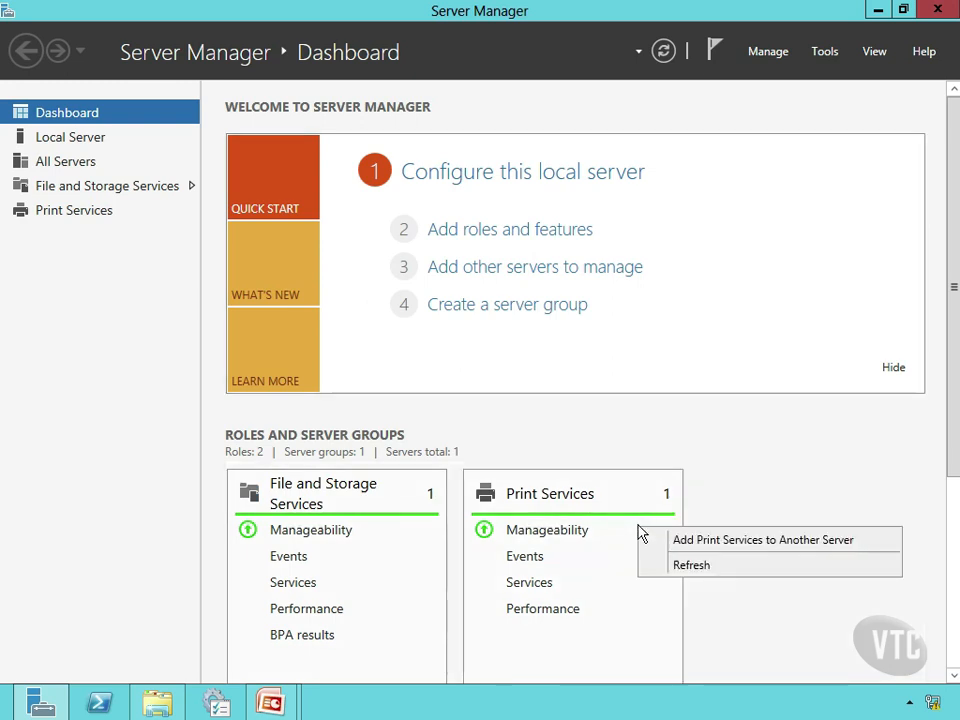
click(640, 440)
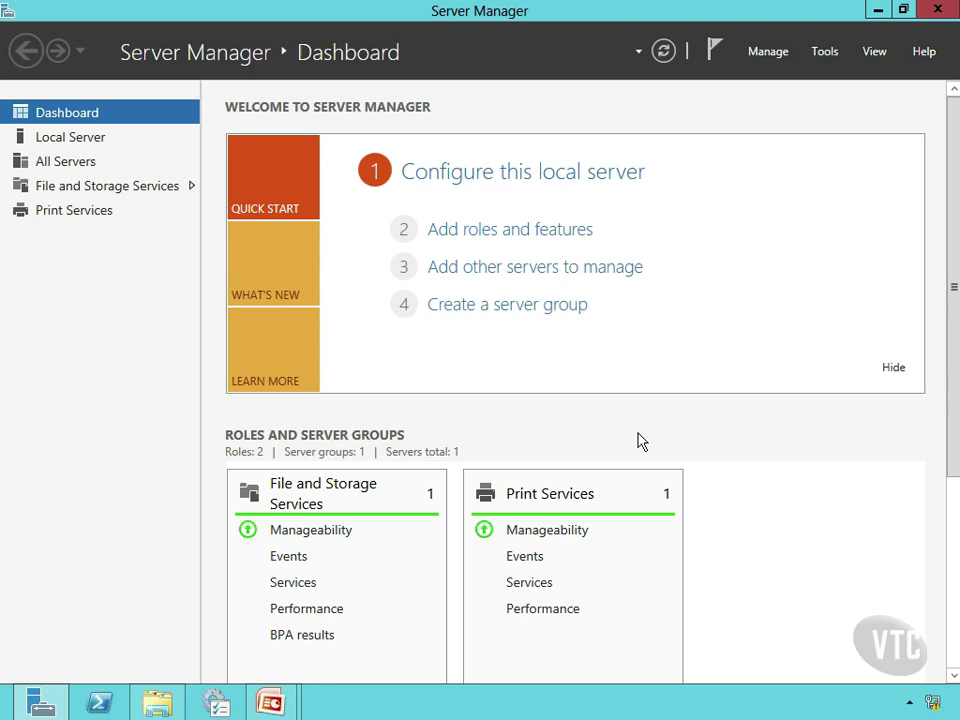
mouse_move(768, 52)
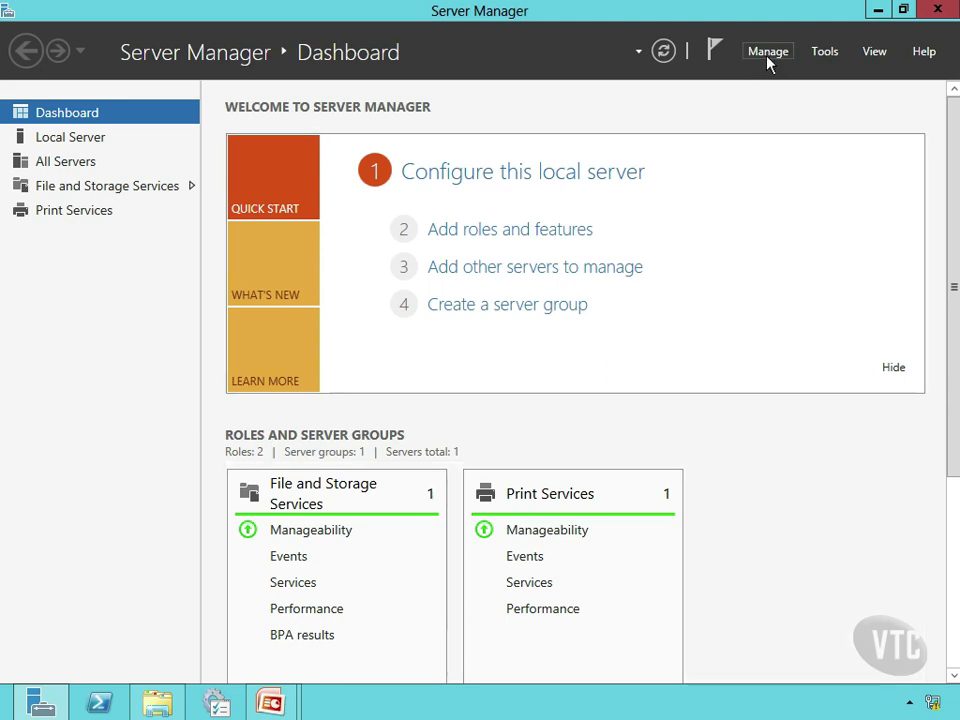
mouse_move(768, 44)
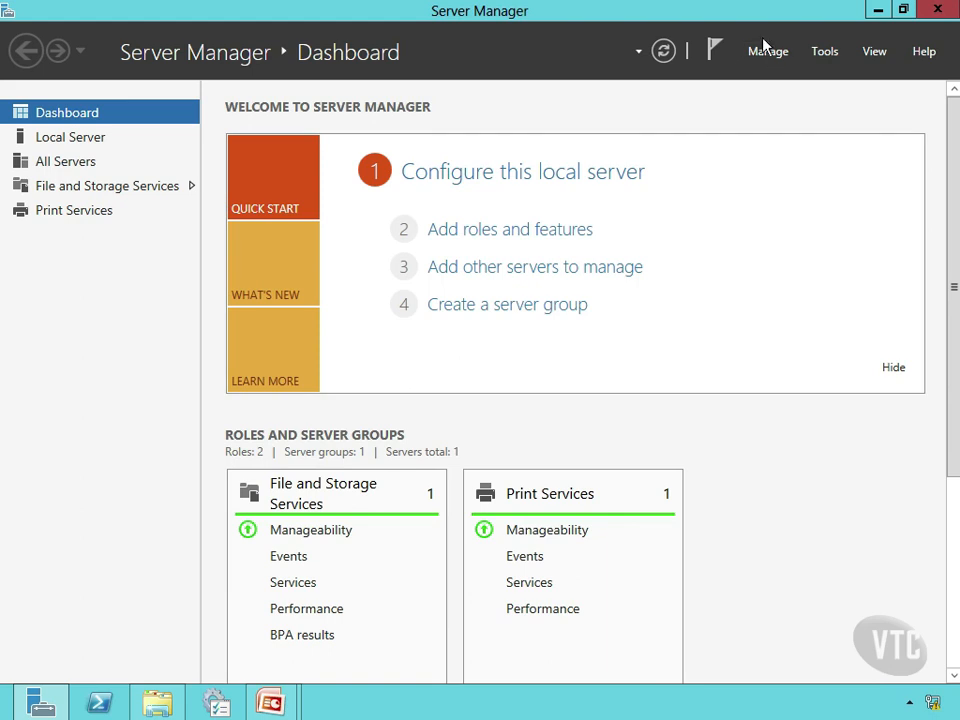
click(768, 52)
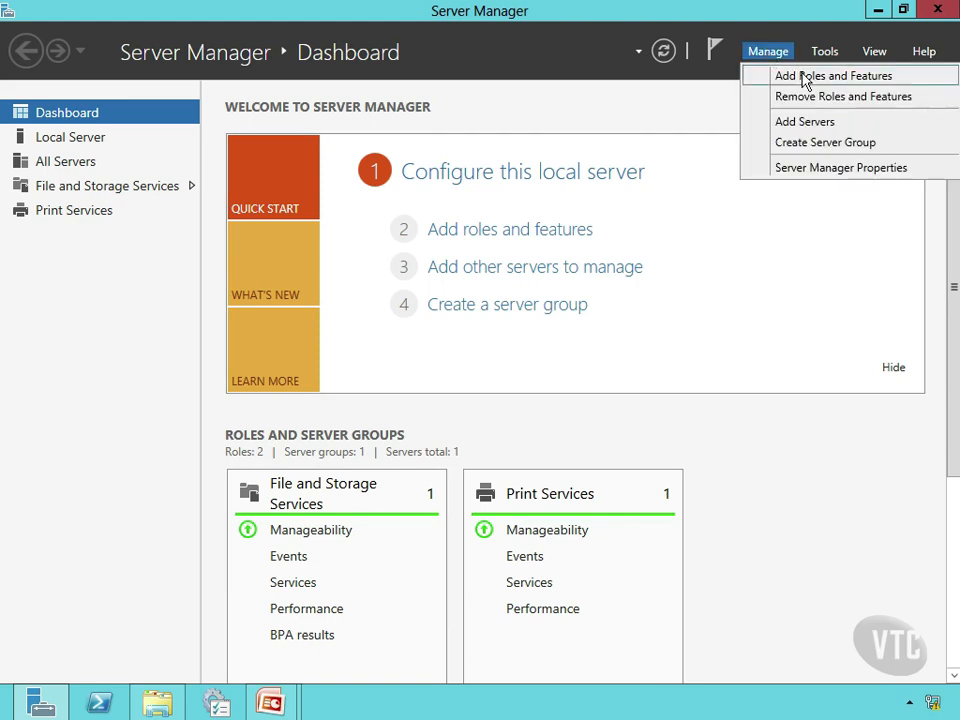
click(832, 76)
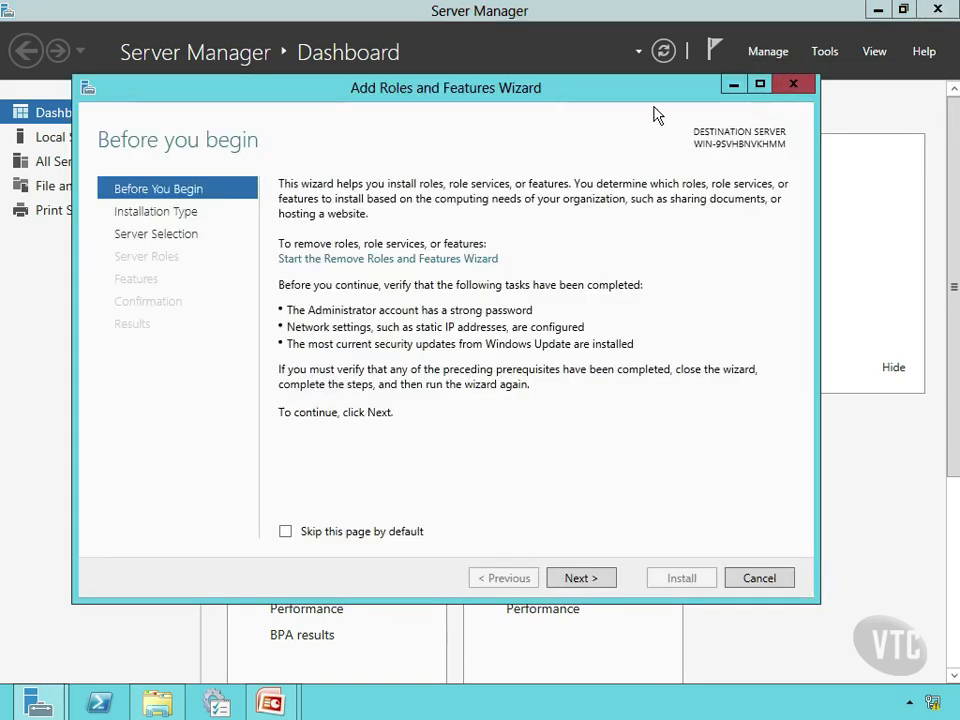
mouse_move(792, 88)
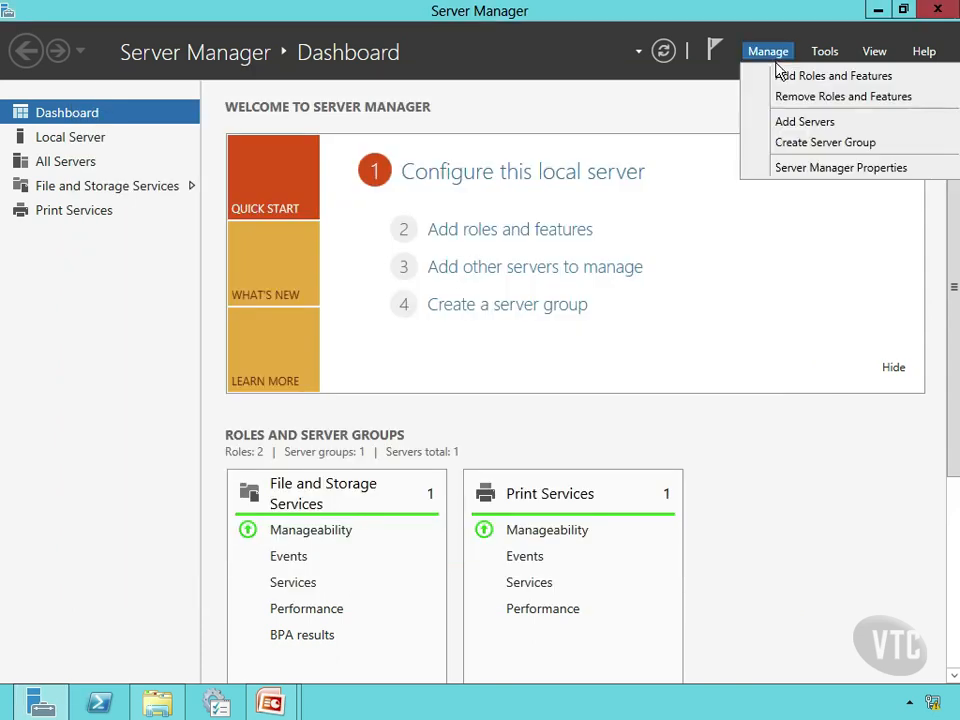
click(792, 104)
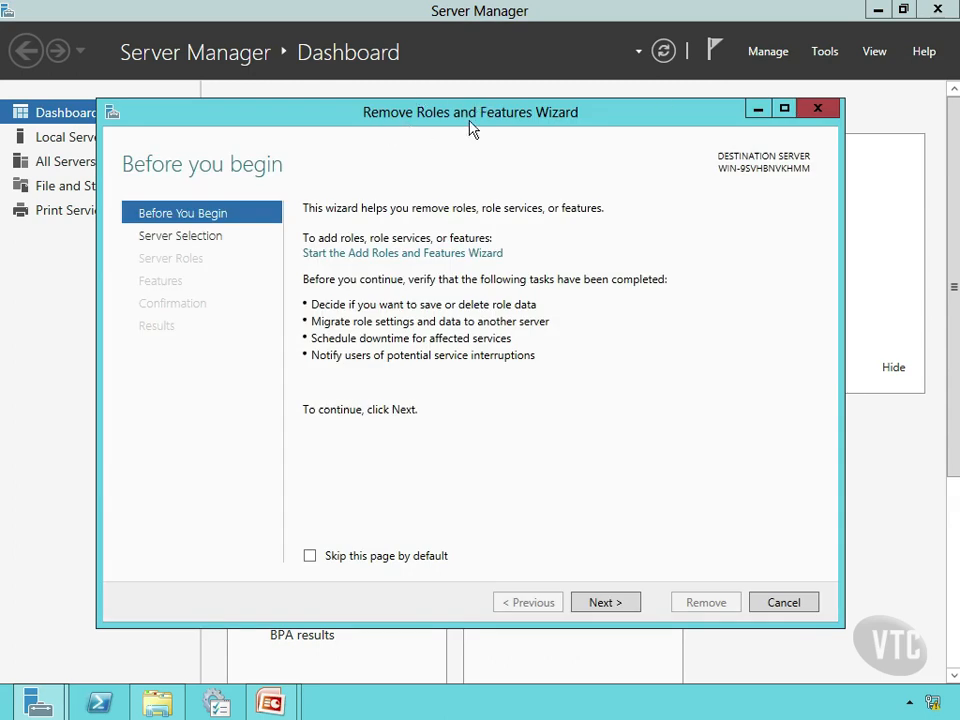
mouse_move(818, 108)
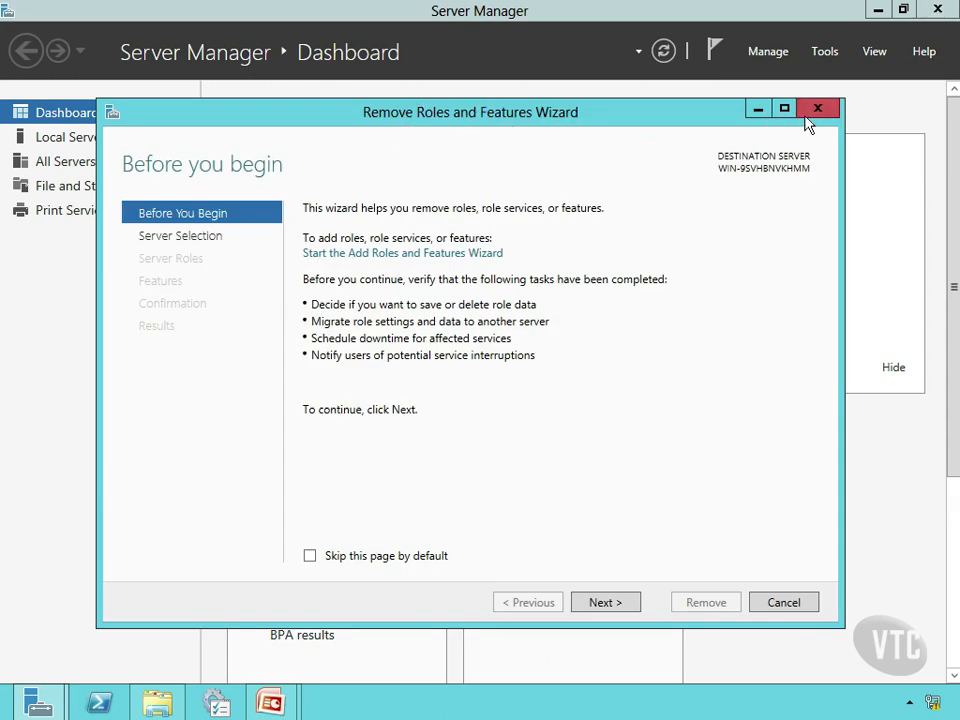
click(818, 108)
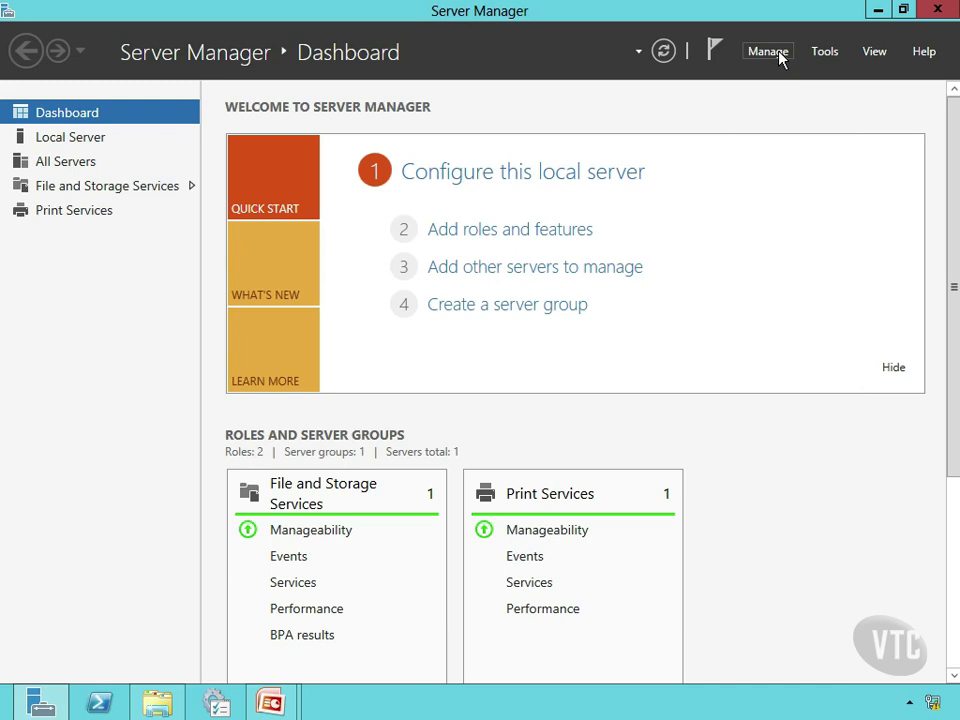
- Launch the Add Roles and Features Wizard from the Manage menu
click(768, 52)
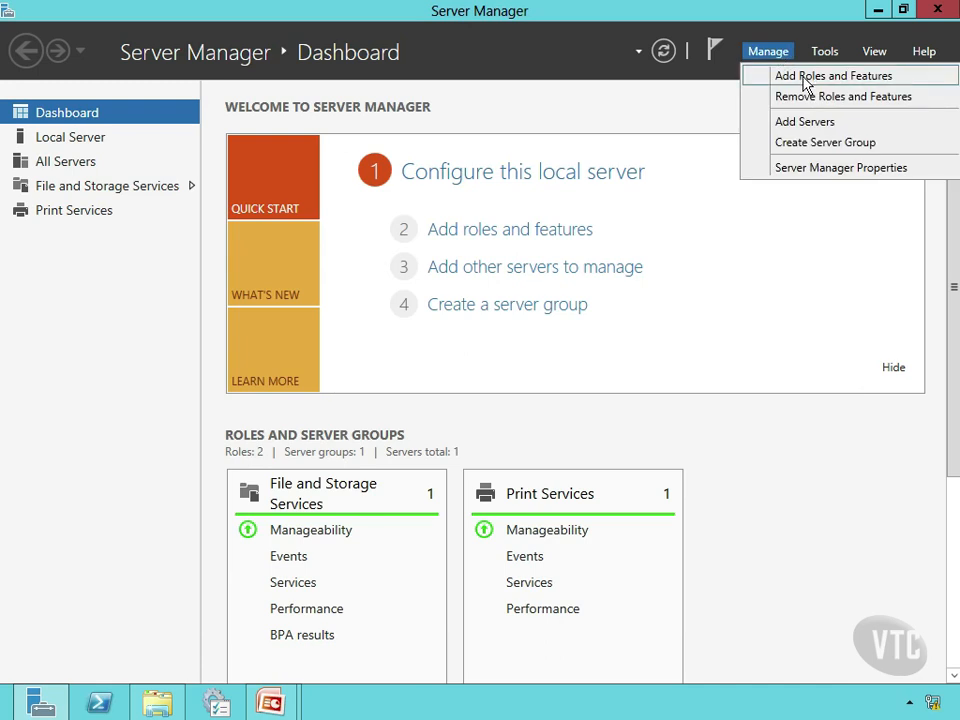
click(832, 76)
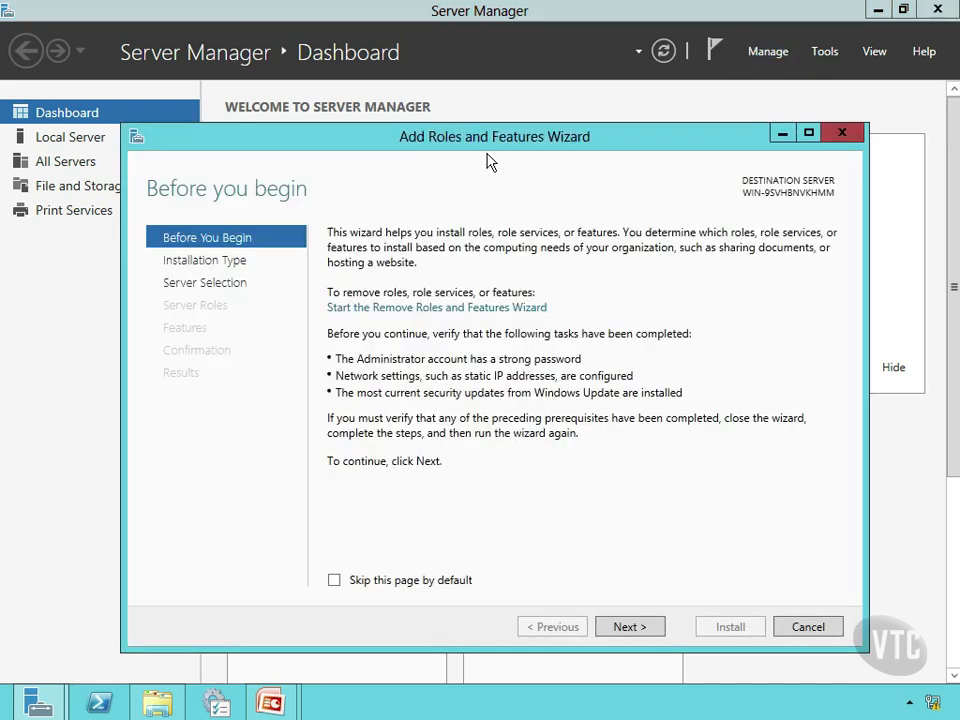
mouse_move(528, 192)
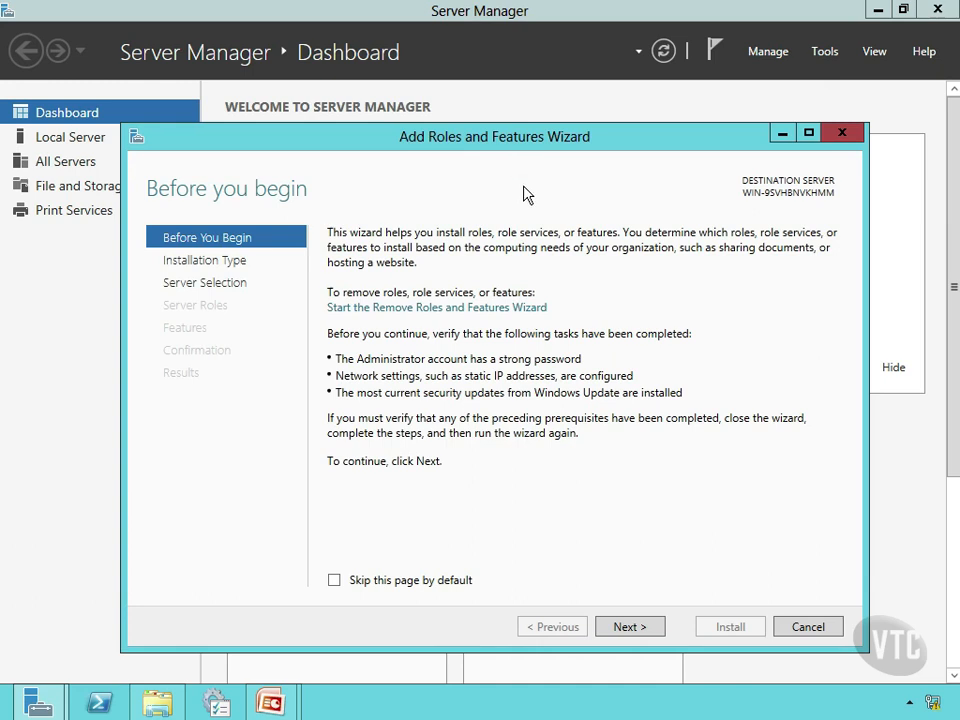
mouse_move(498, 366)
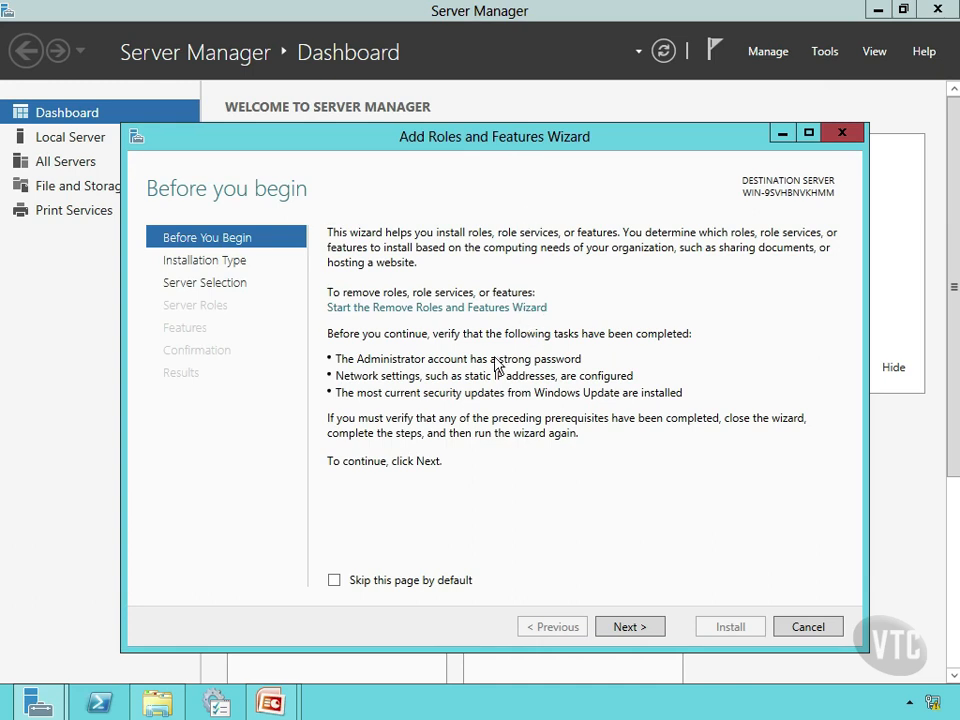
mouse_move(452, 336)
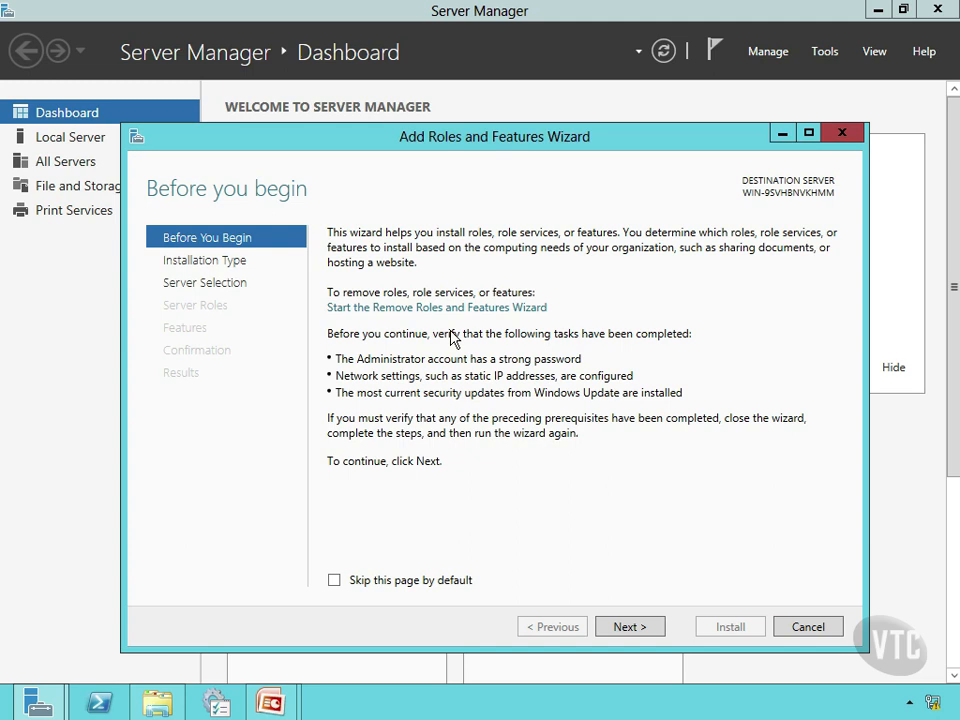
mouse_move(332, 384)
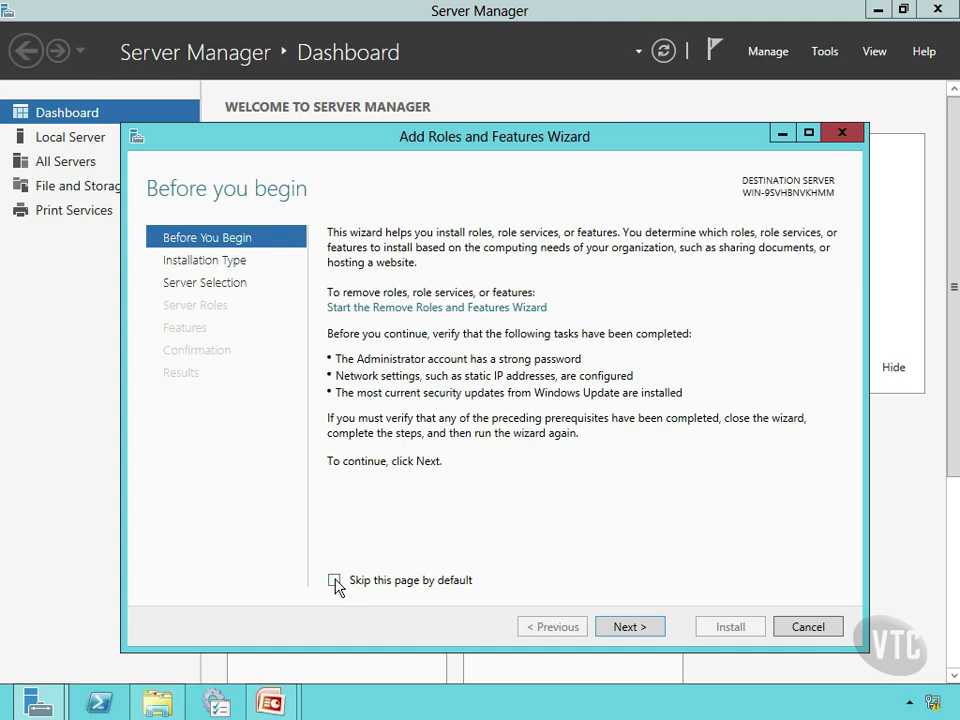
- Advance past Before You Begin, keeping role-based or feature-based installation
click(628, 626)
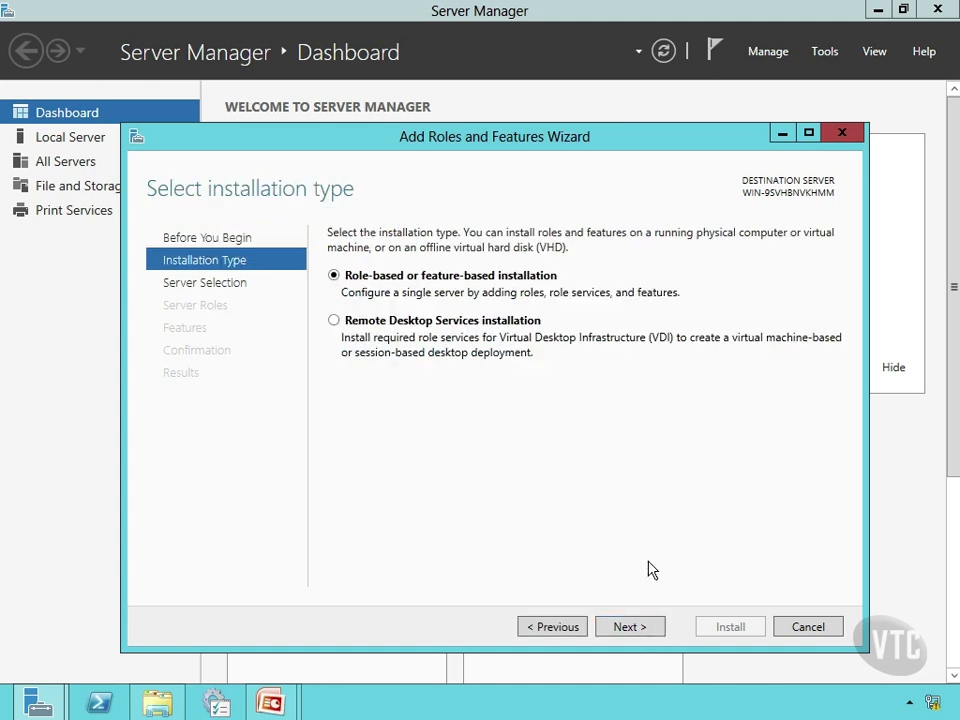
mouse_move(500, 426)
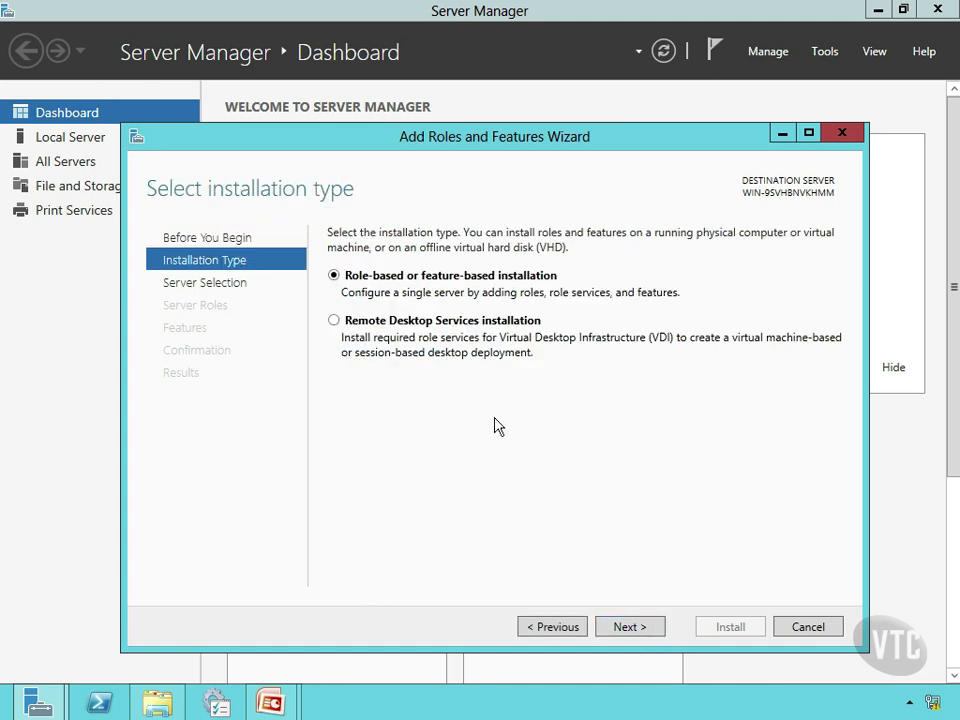
mouse_move(504, 290)
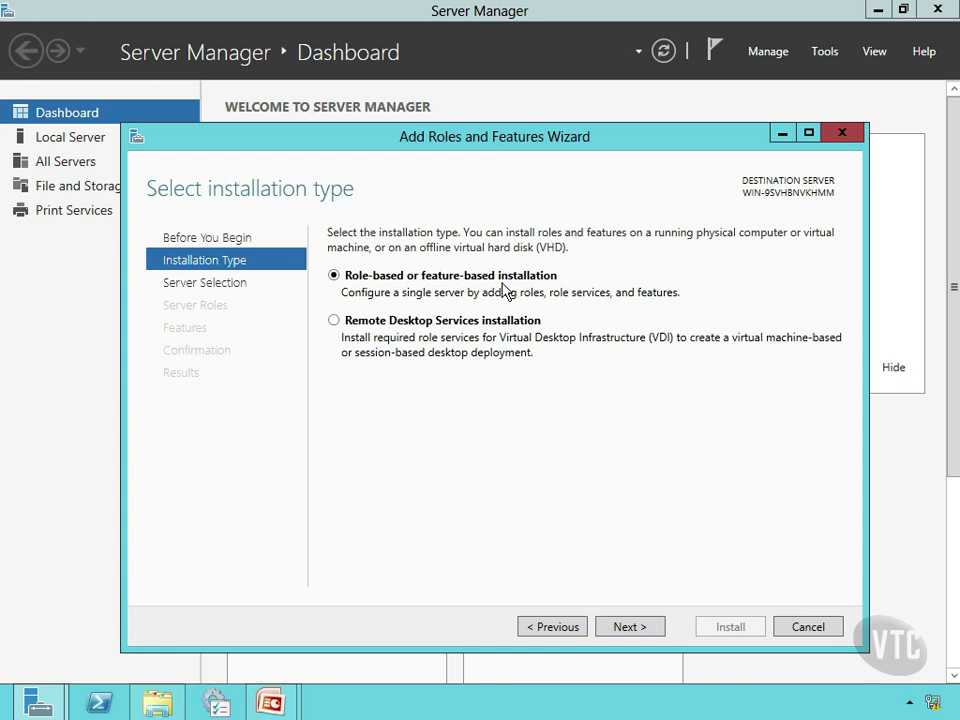
mouse_move(462, 332)
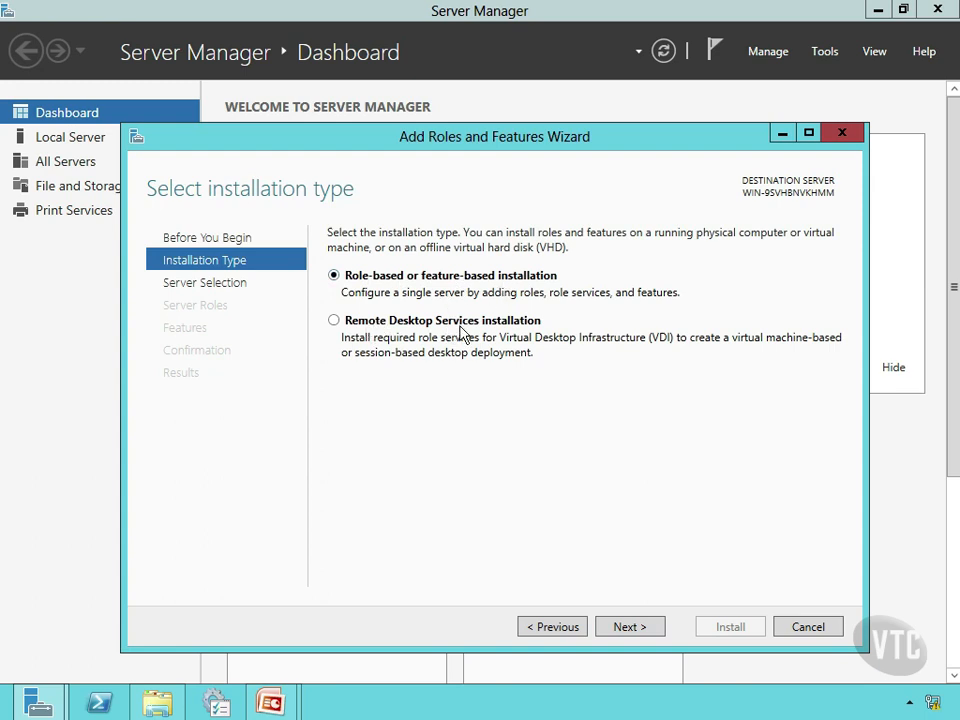
mouse_move(486, 264)
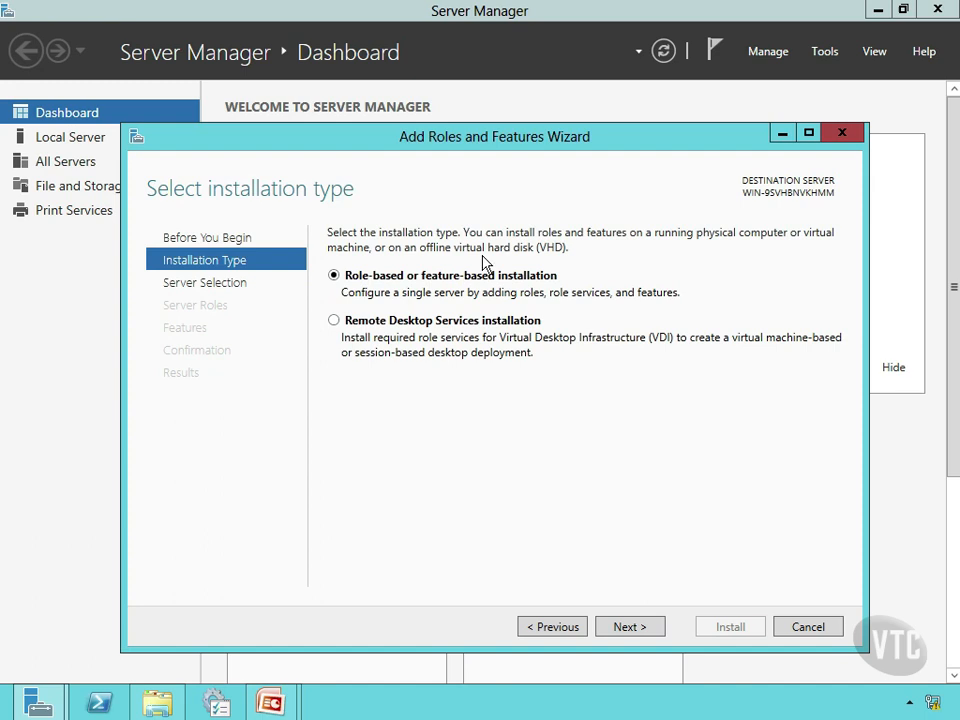
mouse_move(528, 264)
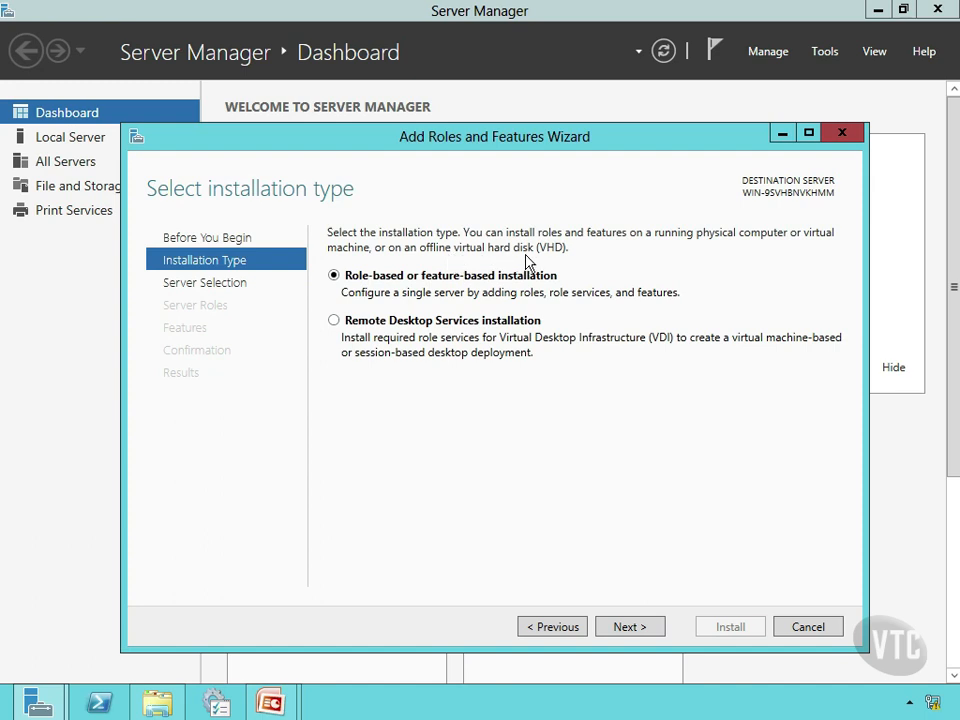
mouse_move(572, 246)
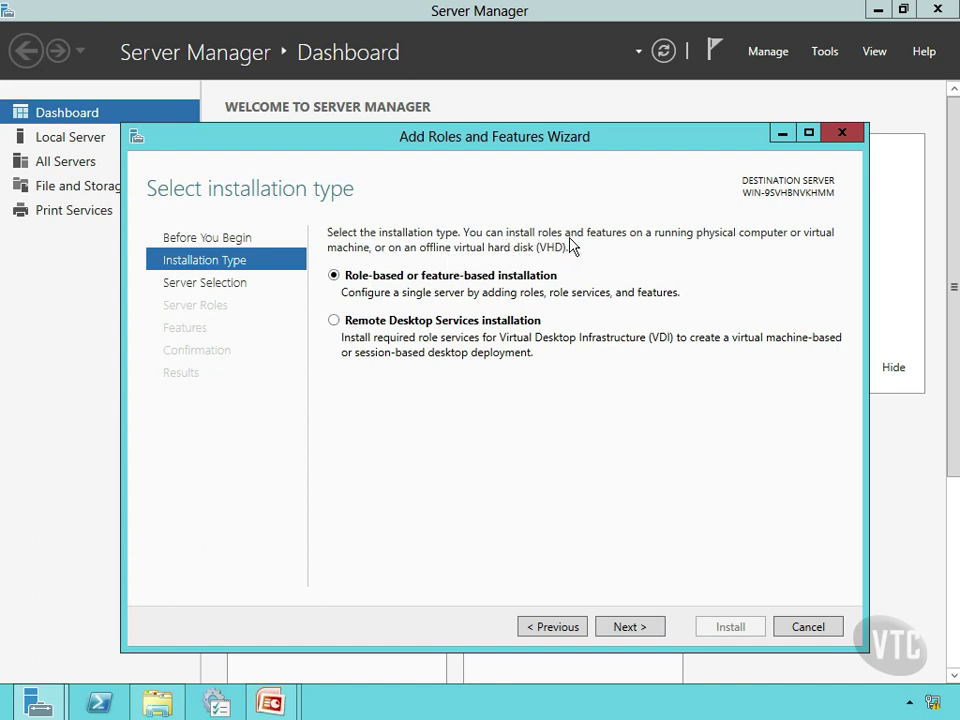
mouse_move(762, 244)
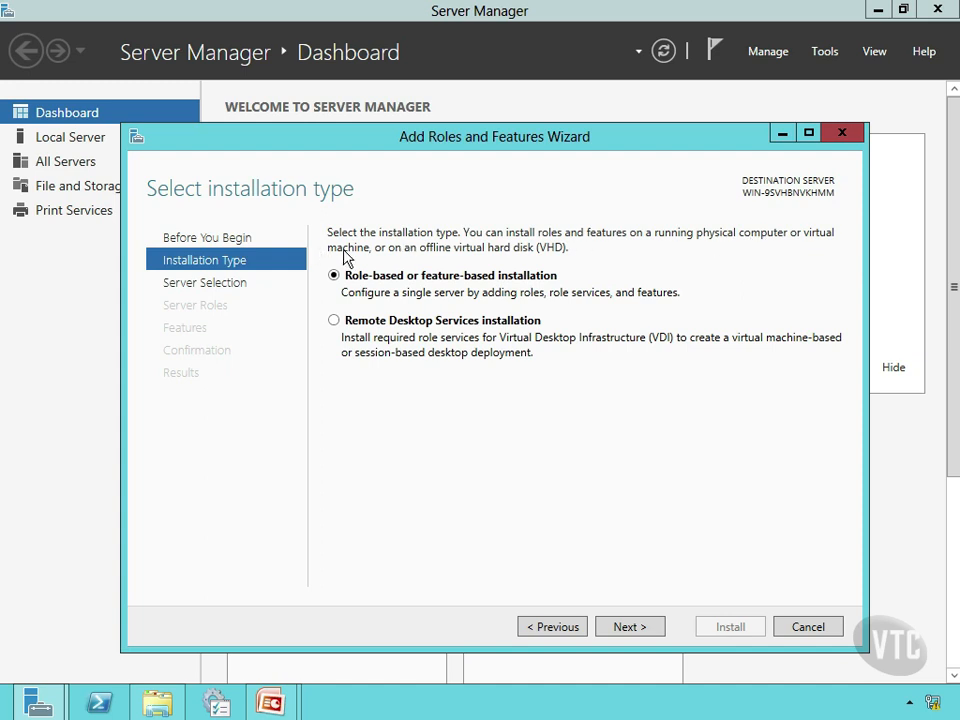
mouse_move(488, 260)
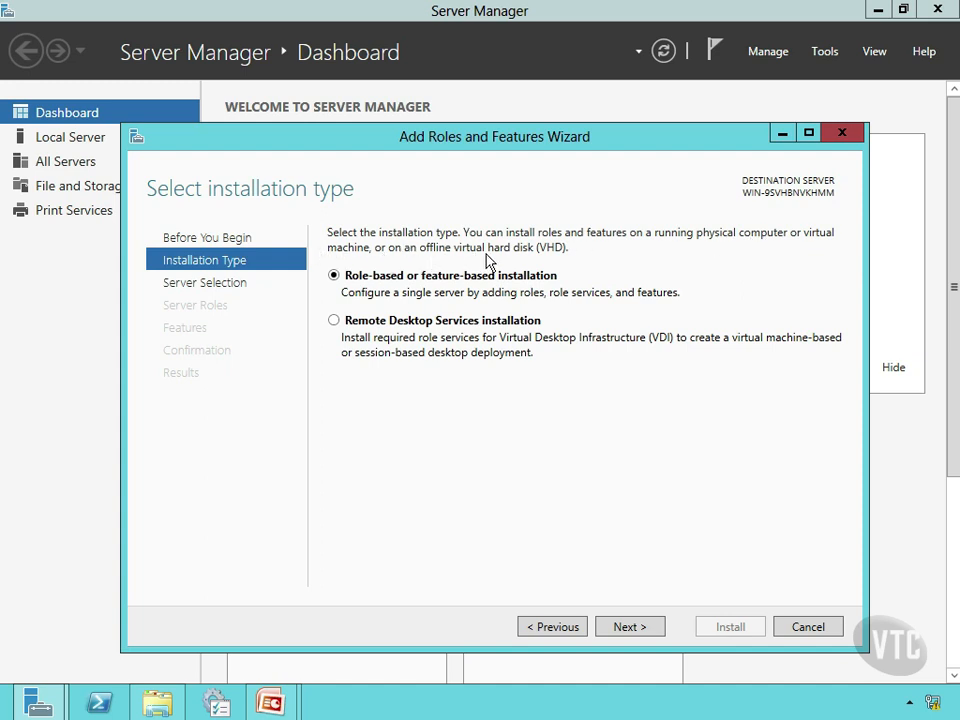
mouse_move(558, 260)
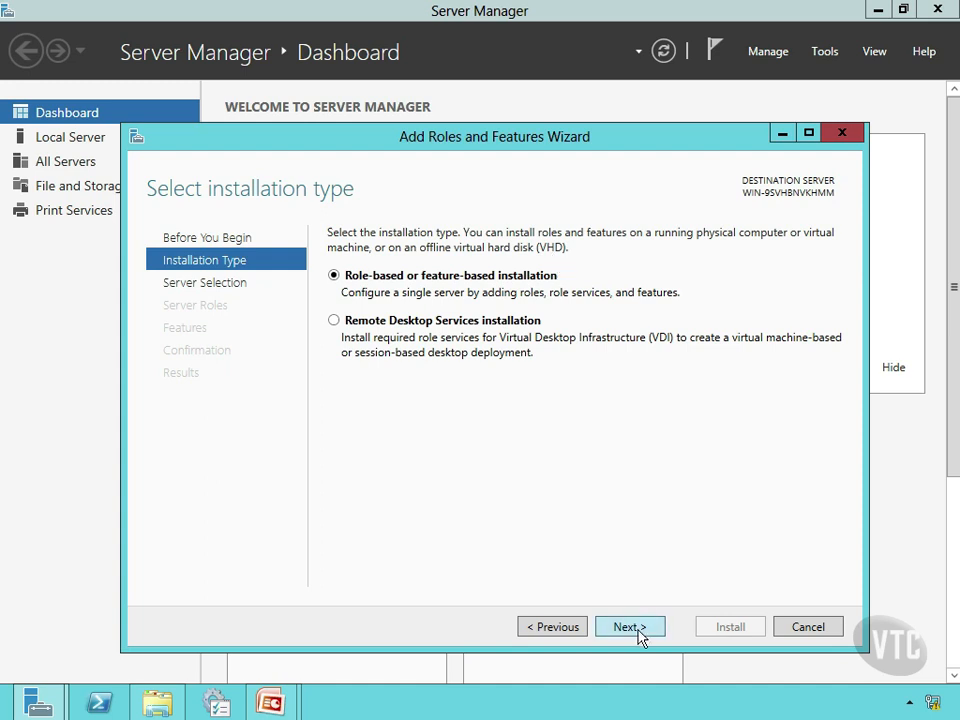
- Continue to Select server roles with the local server from the pool, reviewing the roles list
click(628, 626)
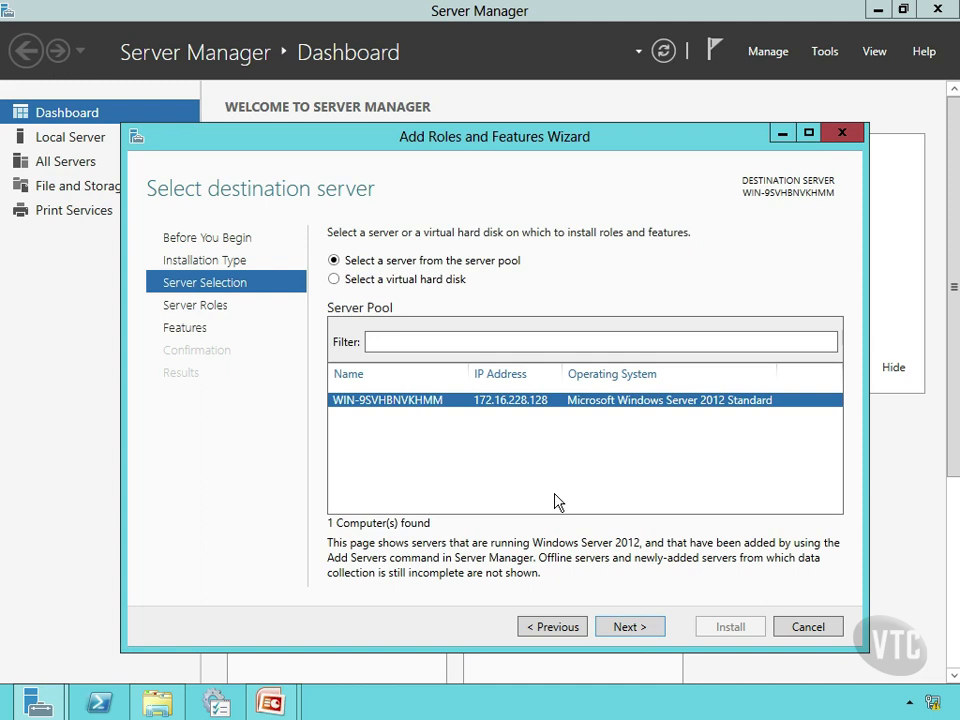
mouse_move(396, 284)
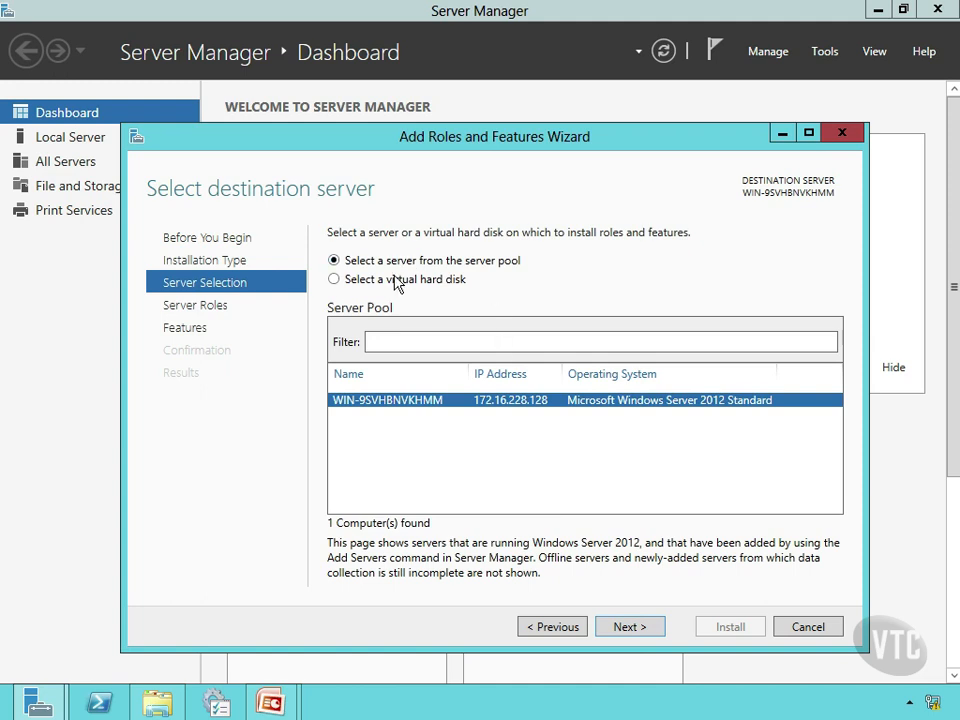
mouse_move(616, 308)
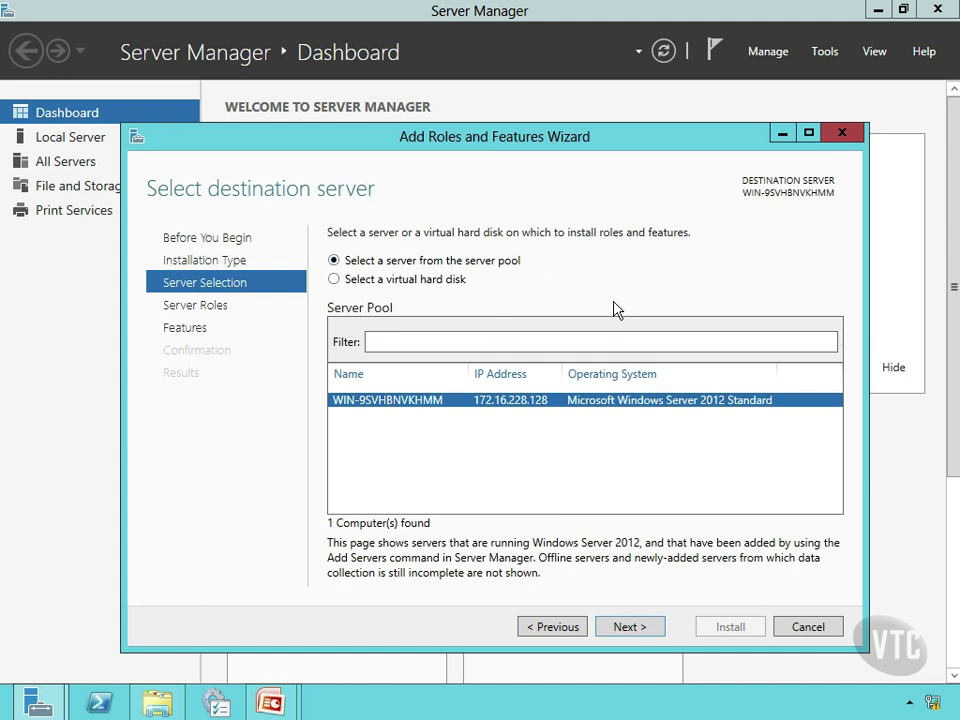
mouse_move(428, 414)
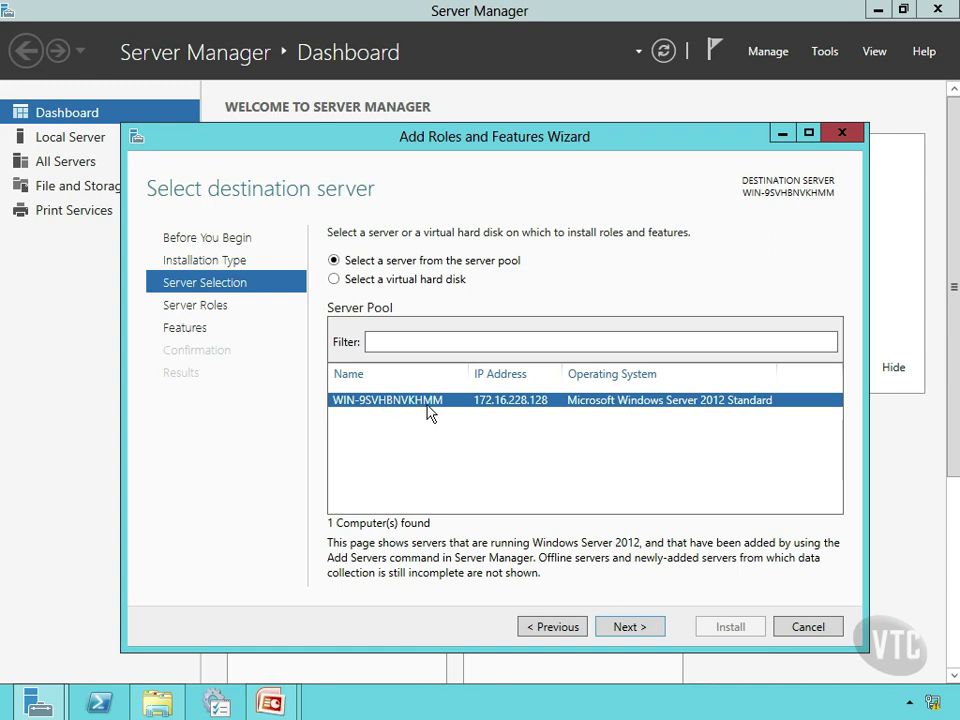
mouse_move(624, 588)
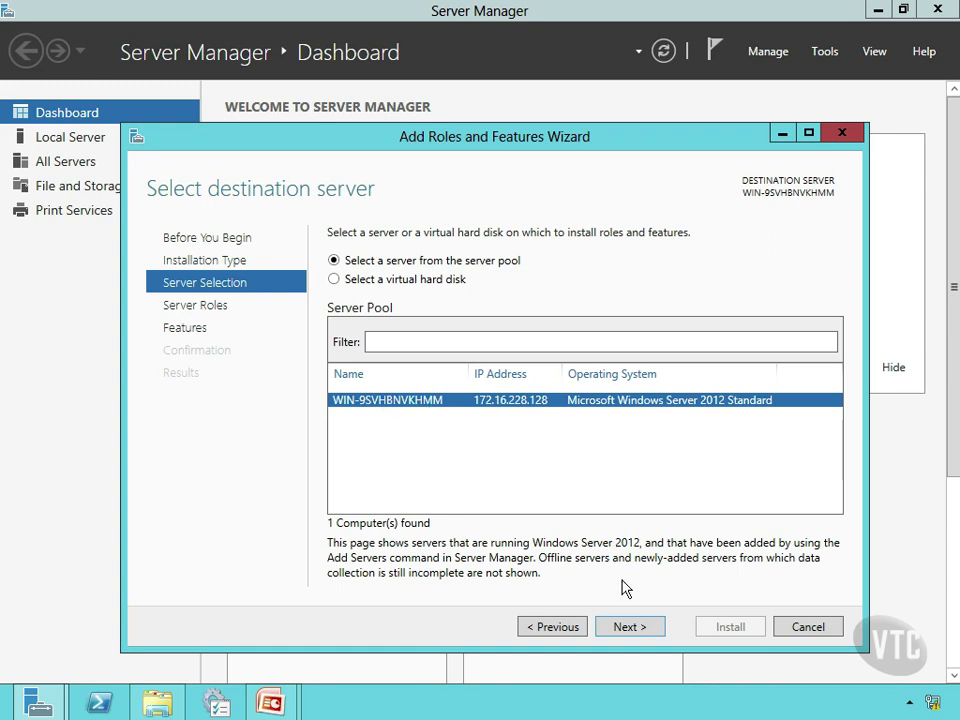
click(628, 626)
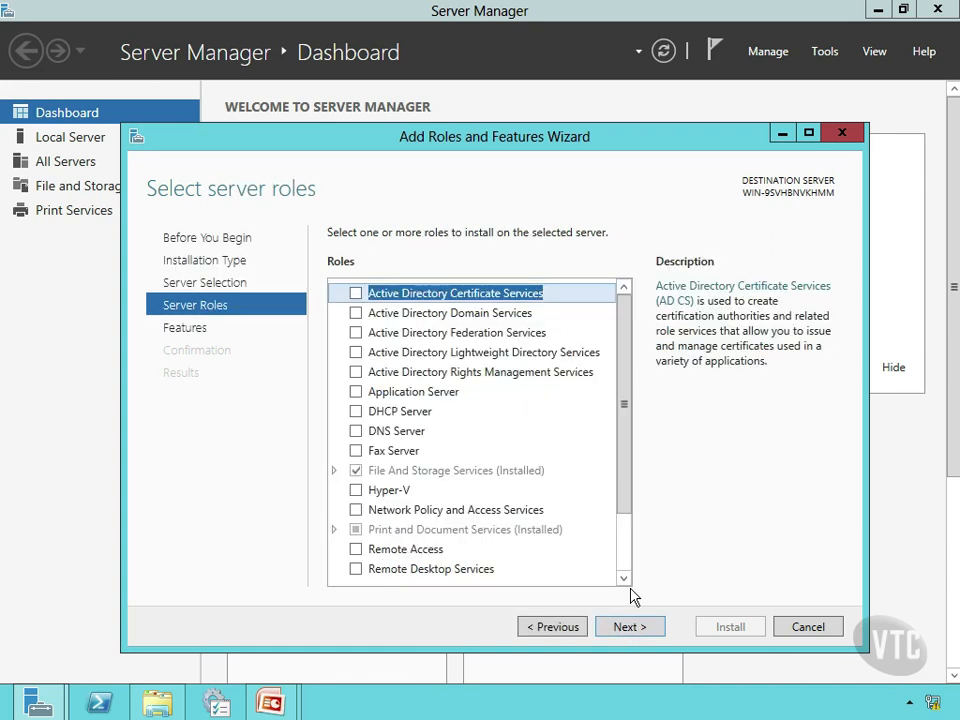
scroll(down, 3)
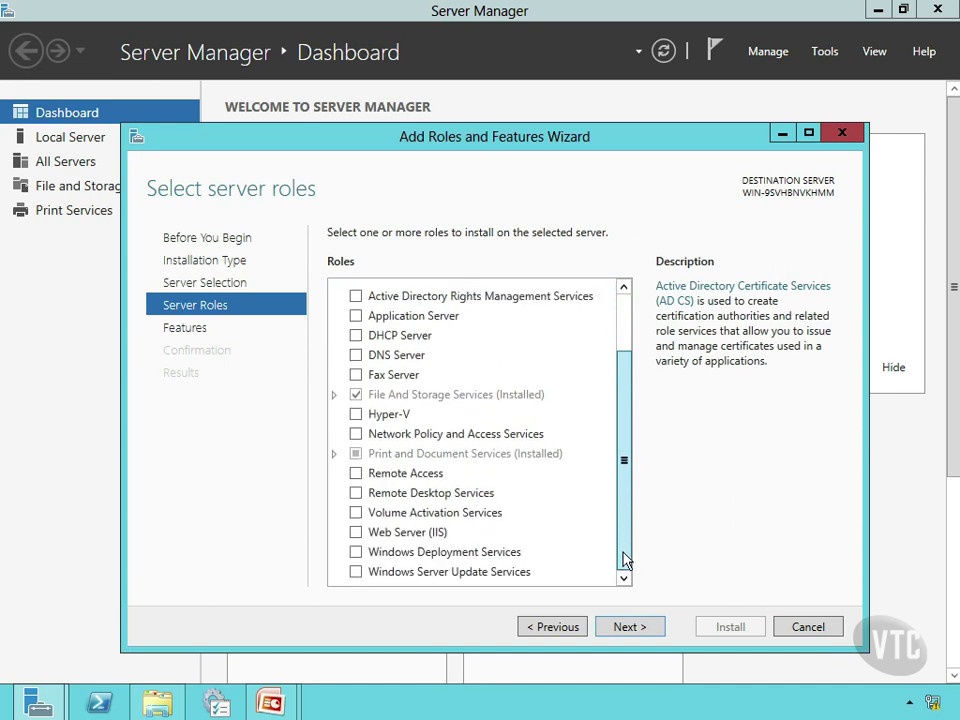
scroll(up, 3)
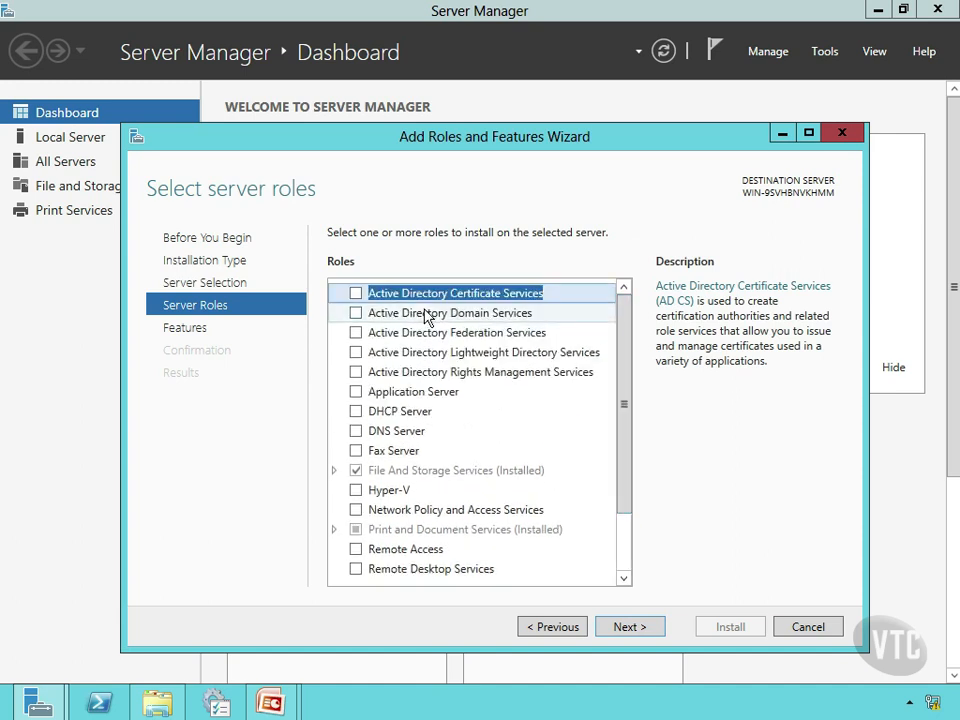
- Select Active Directory Certificate Services, raising the required-features prompt
click(356, 292)
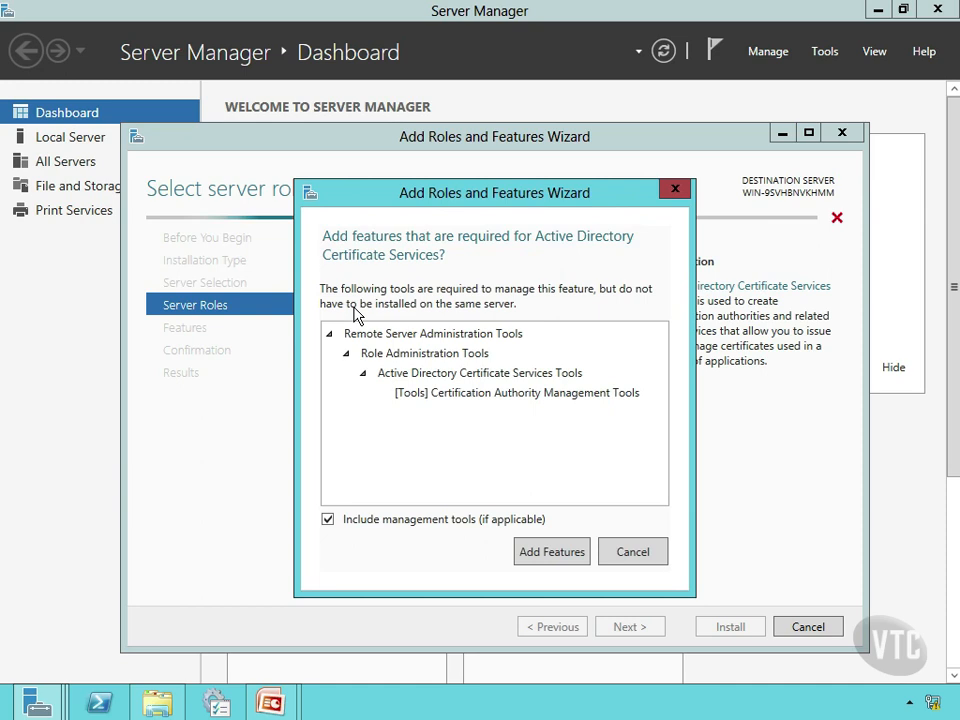
mouse_move(372, 280)
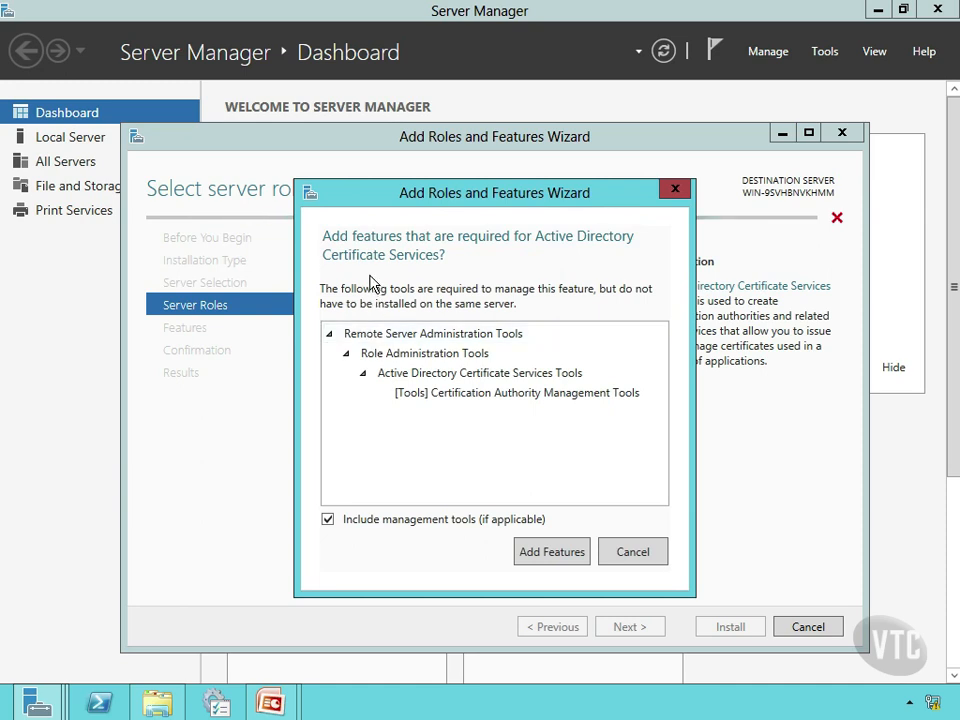
mouse_move(416, 262)
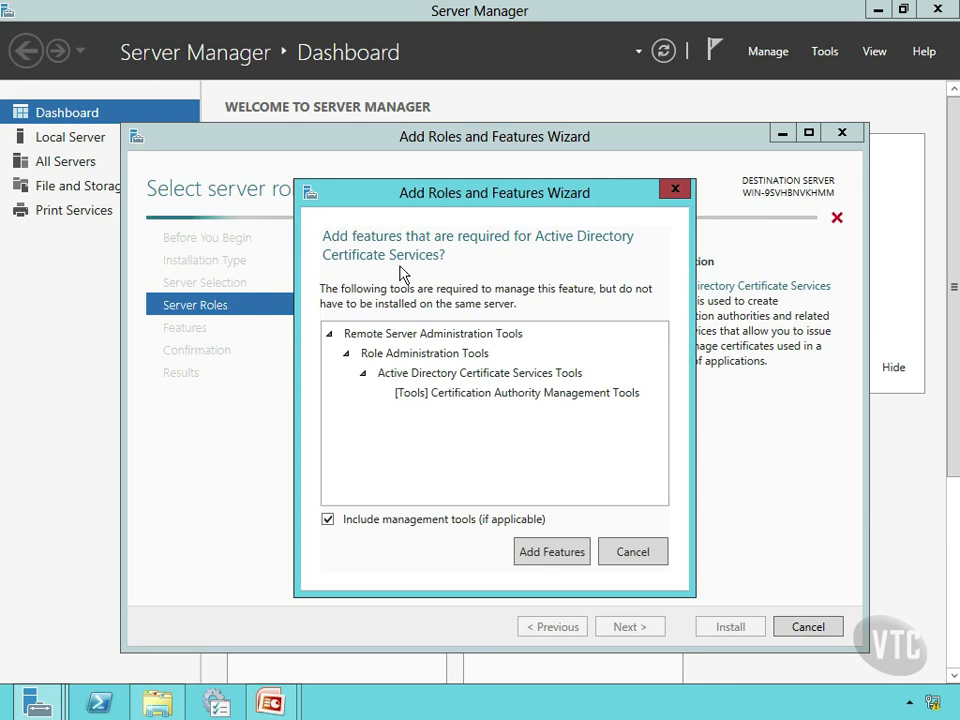
mouse_move(532, 528)
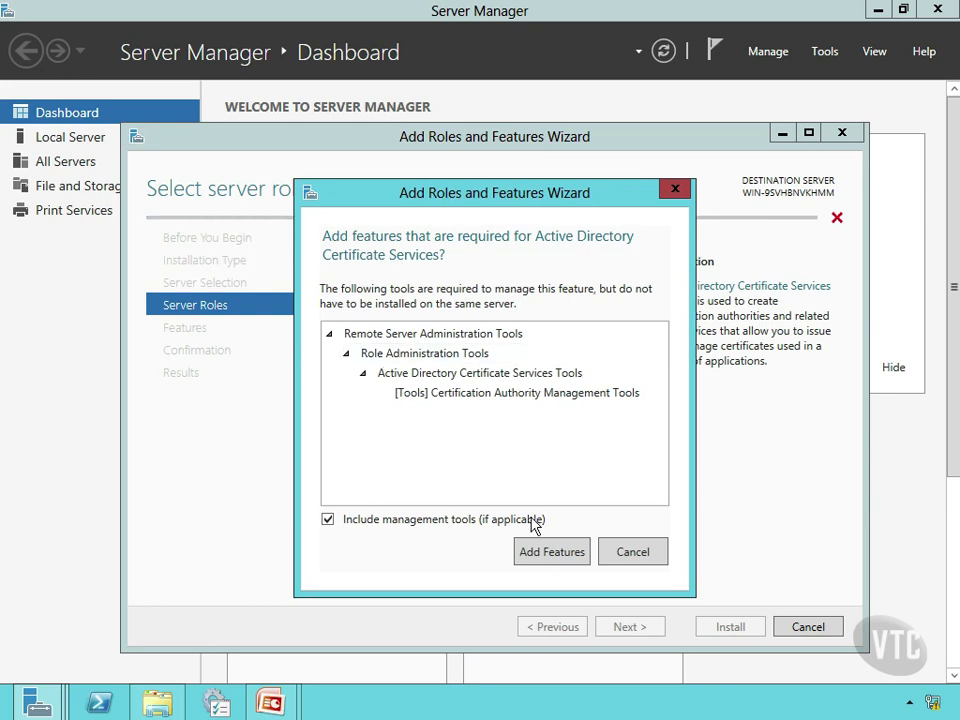
mouse_move(818, 560)
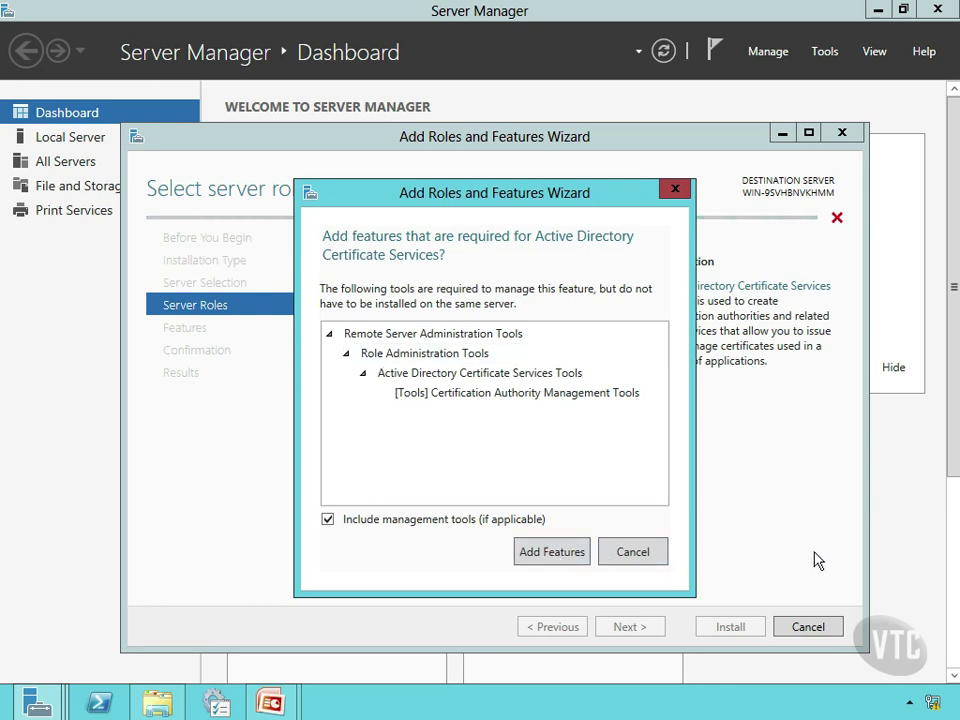
- Cancel the required-features prompt, leaving Certificate Services unselected
click(552, 552)
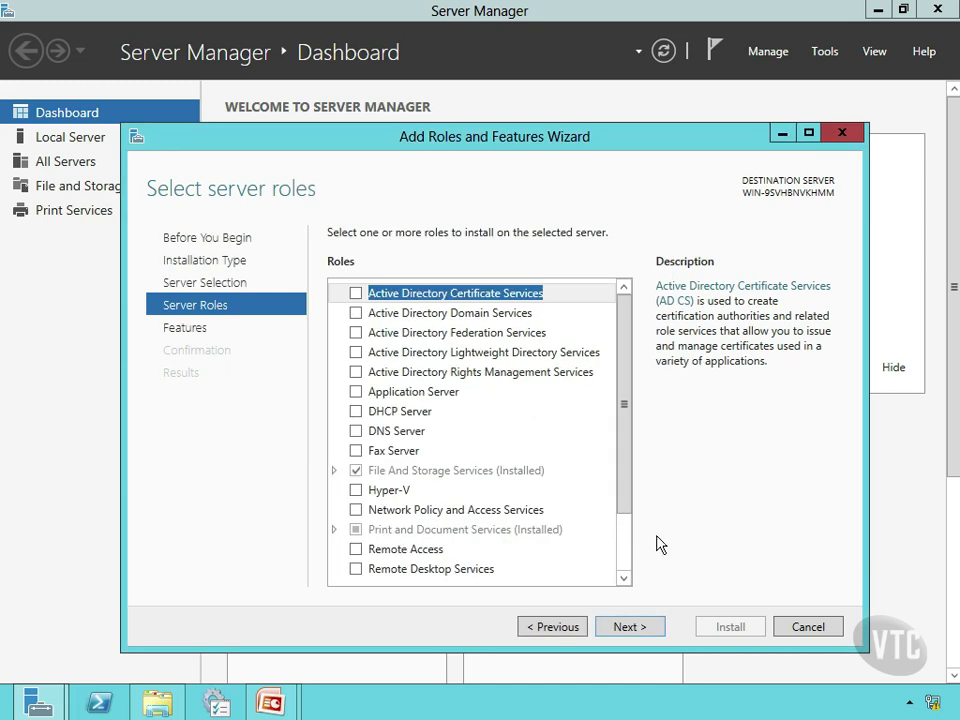
mouse_move(668, 510)
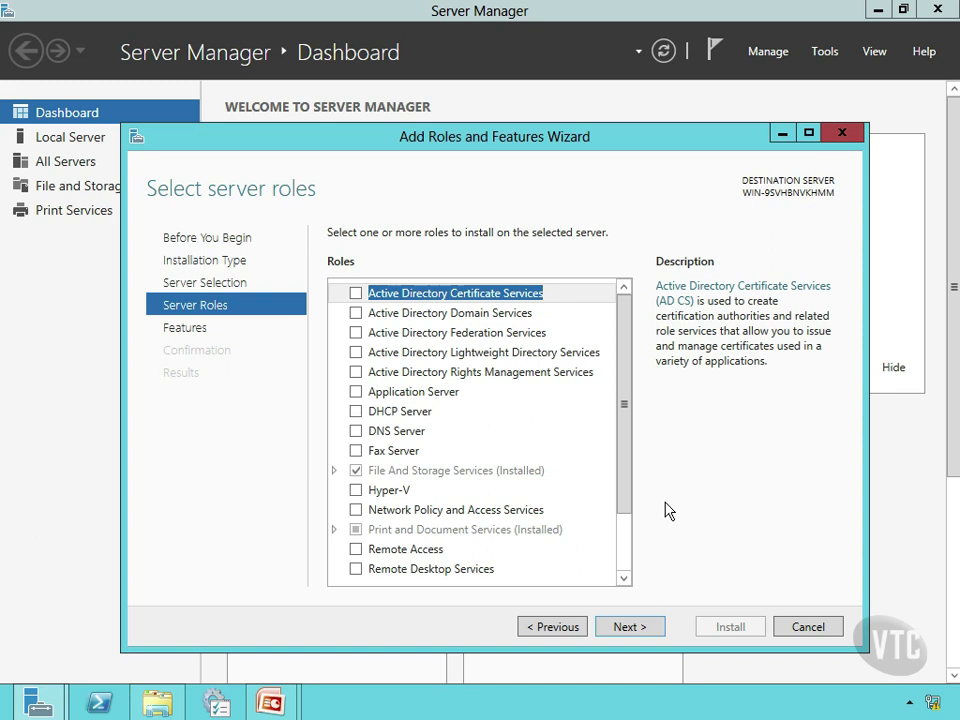
mouse_move(848, 596)
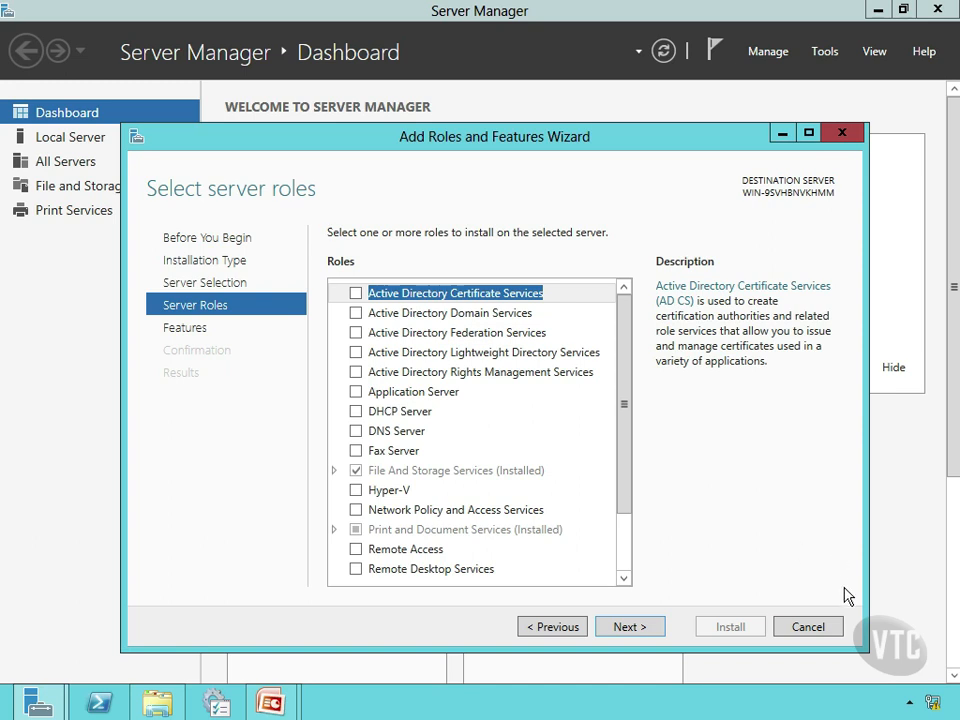